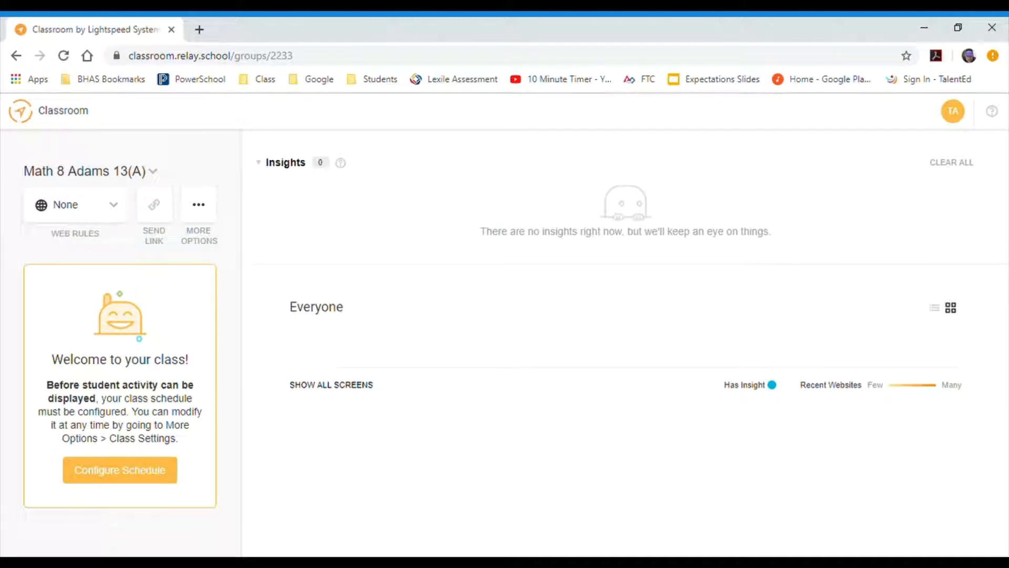
mouse_move(572, 380)
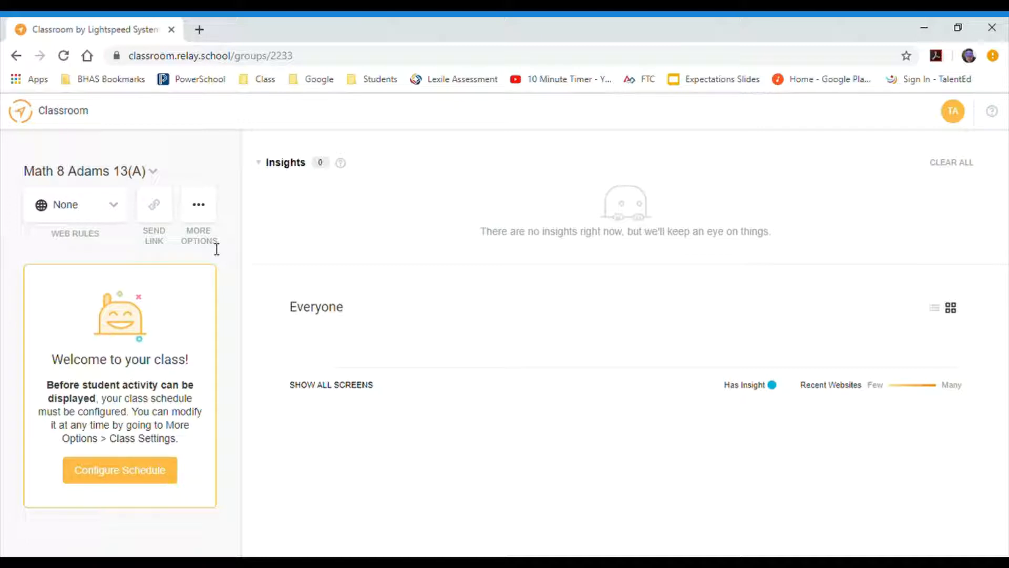
mouse_move(100, 183)
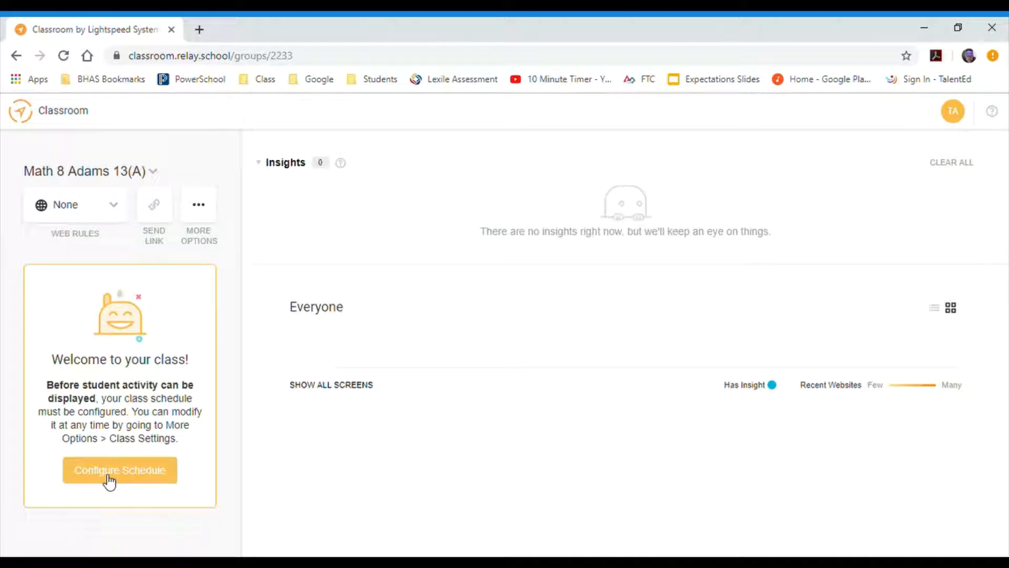
- Start configuring the schedule and try the Ad Hoc type with its session durations
left_click(119, 470)
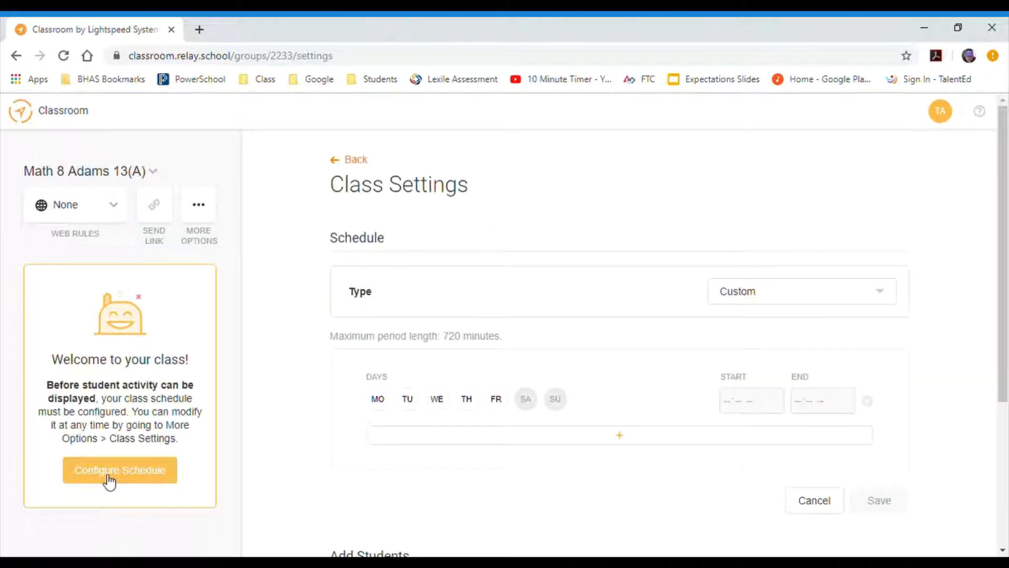
mouse_move(578, 384)
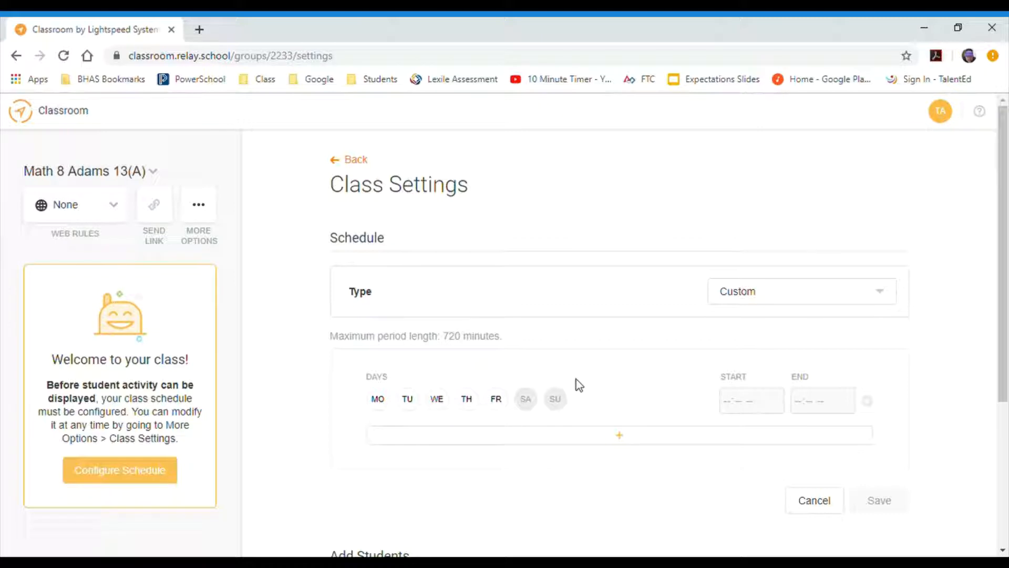
left_click(802, 291)
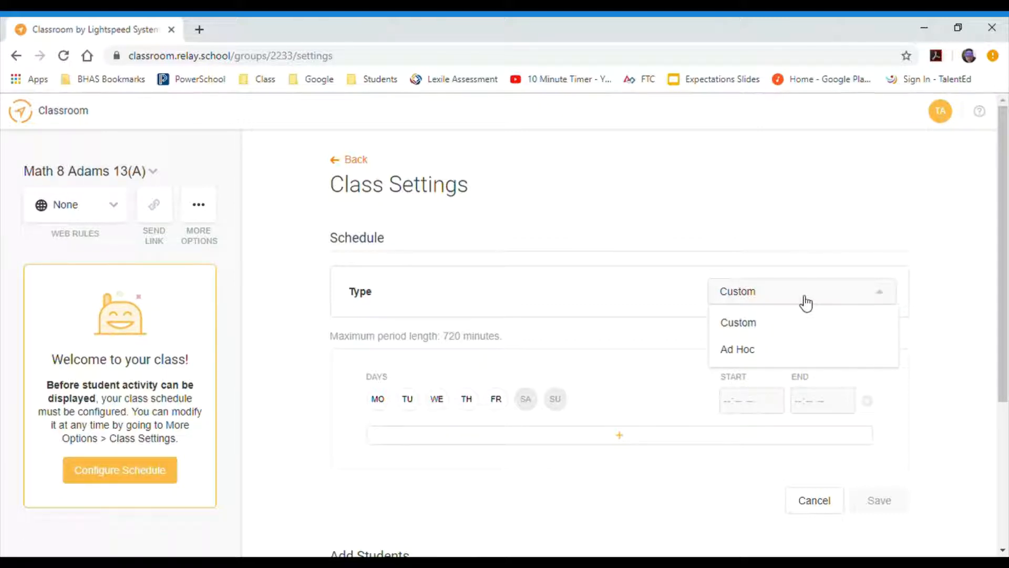
mouse_move(777, 325)
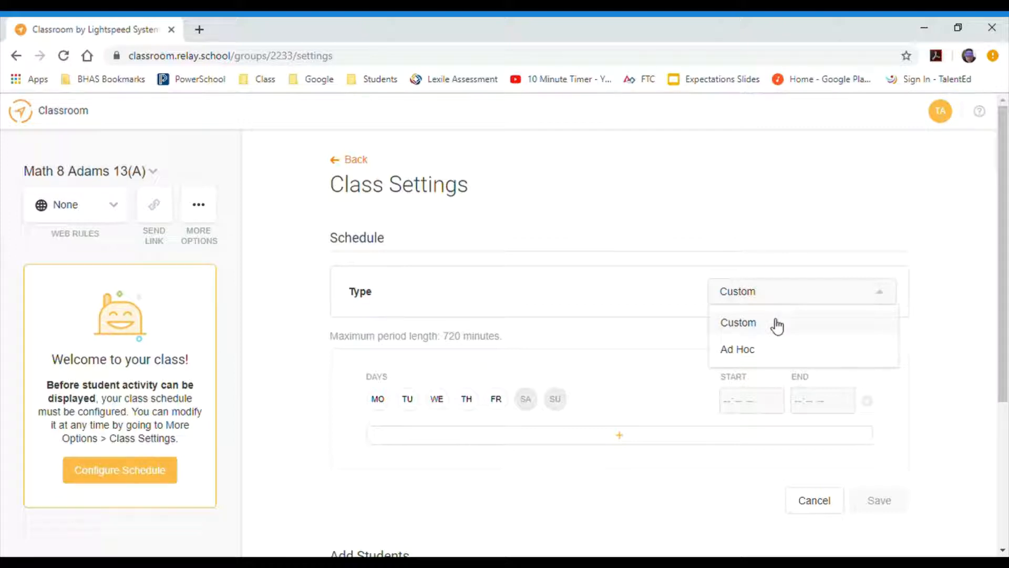
left_click(738, 322)
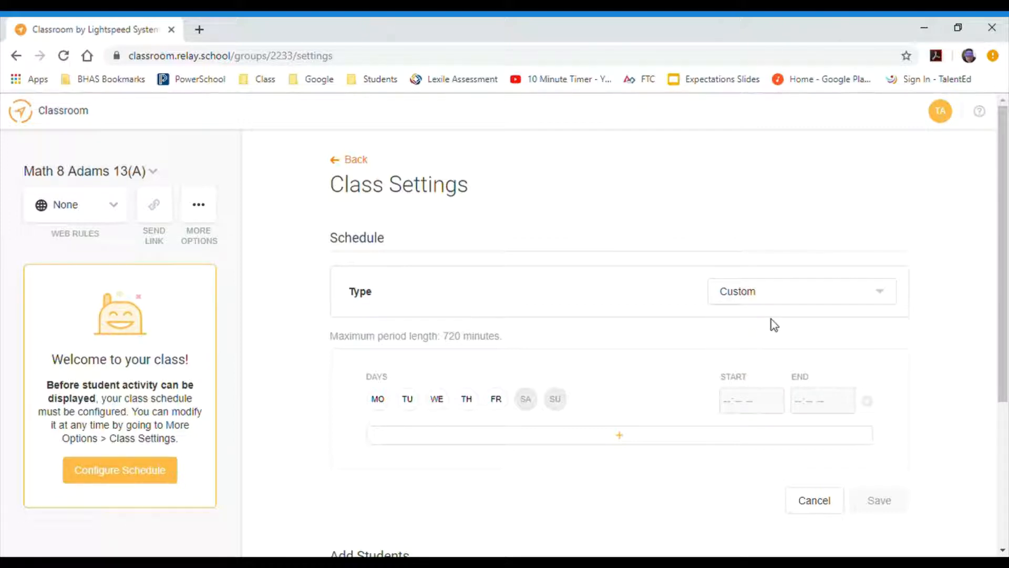
left_click(801, 291)
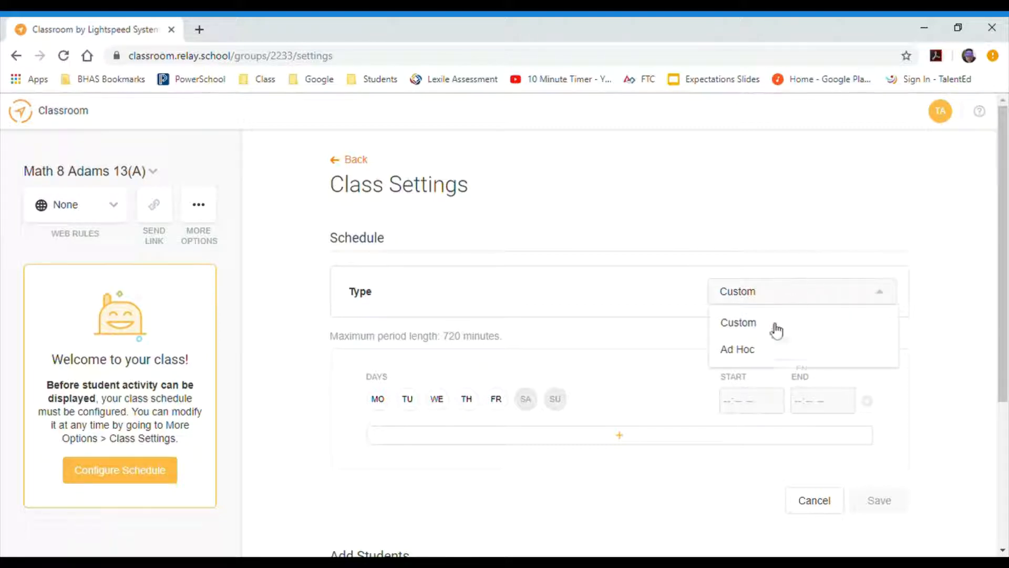
left_click(737, 349)
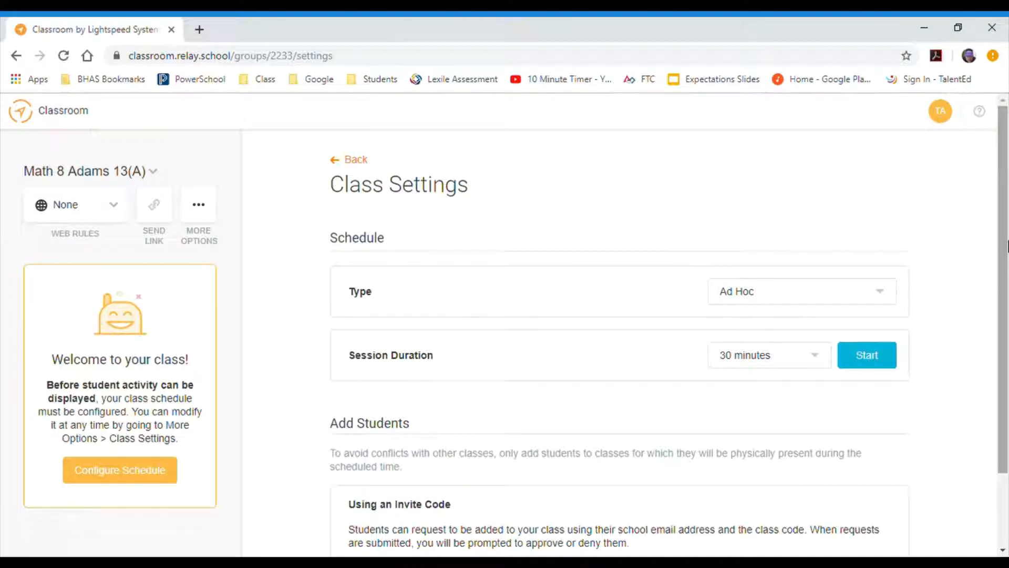
left_click(769, 355)
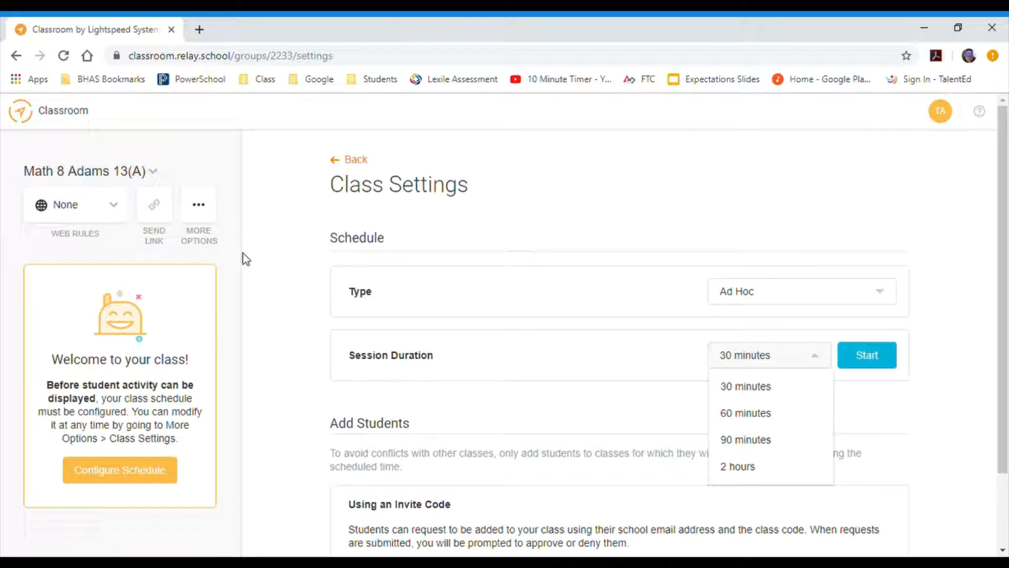
- Switch the schedule type back to Custom
left_click(801, 291)
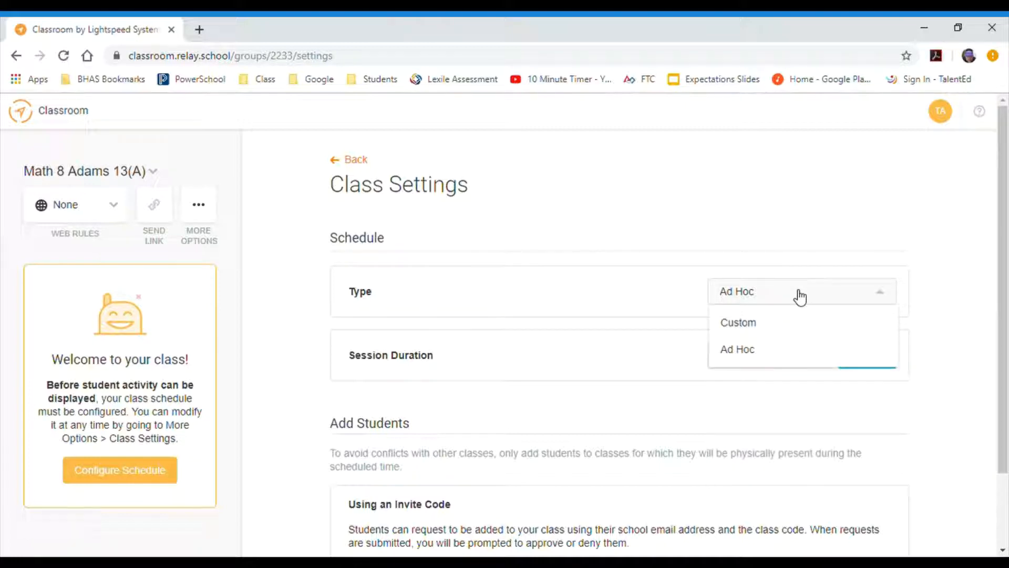
left_click(739, 323)
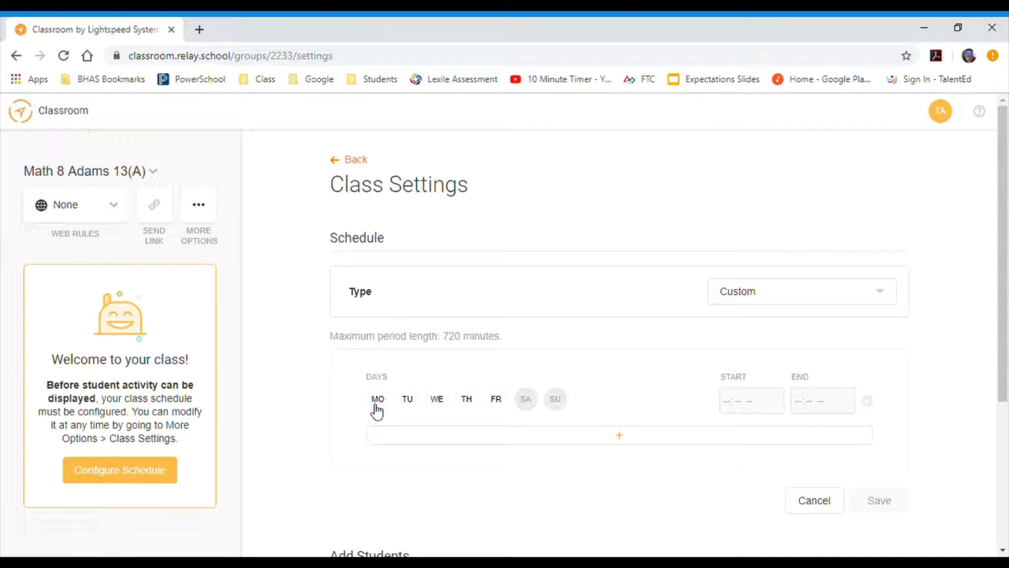
- Select Monday through Wednesday and enter a 07:47 AM start and 08:35 AM end time
left_click(377, 399)
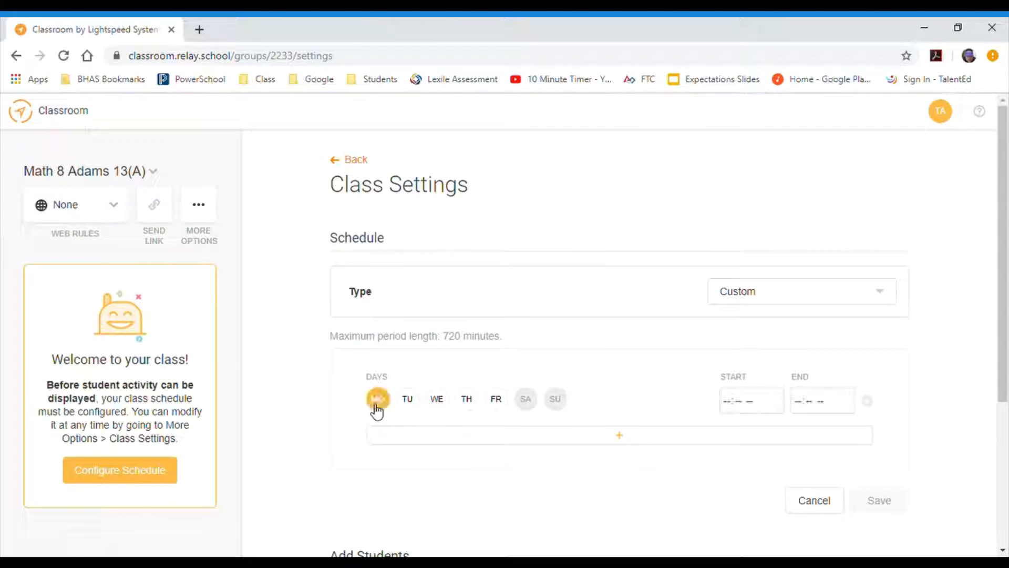
left_click(436, 399)
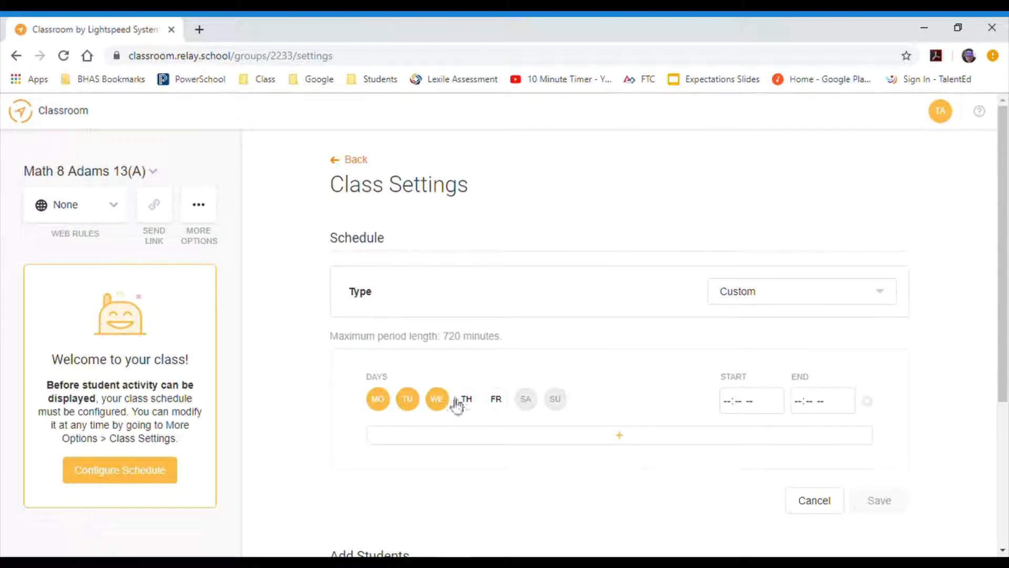
left_click(465, 399)
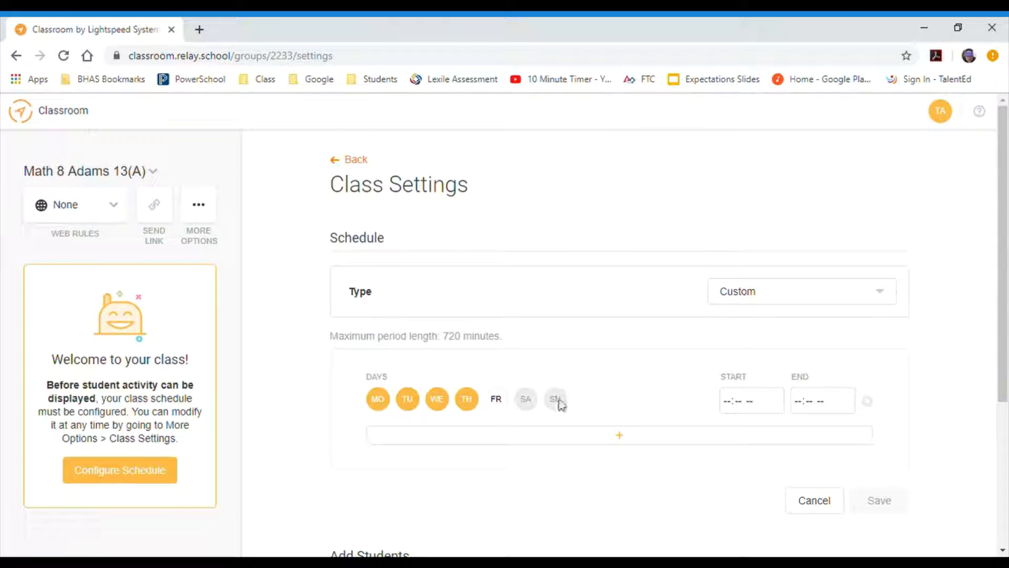
left_click(751, 401)
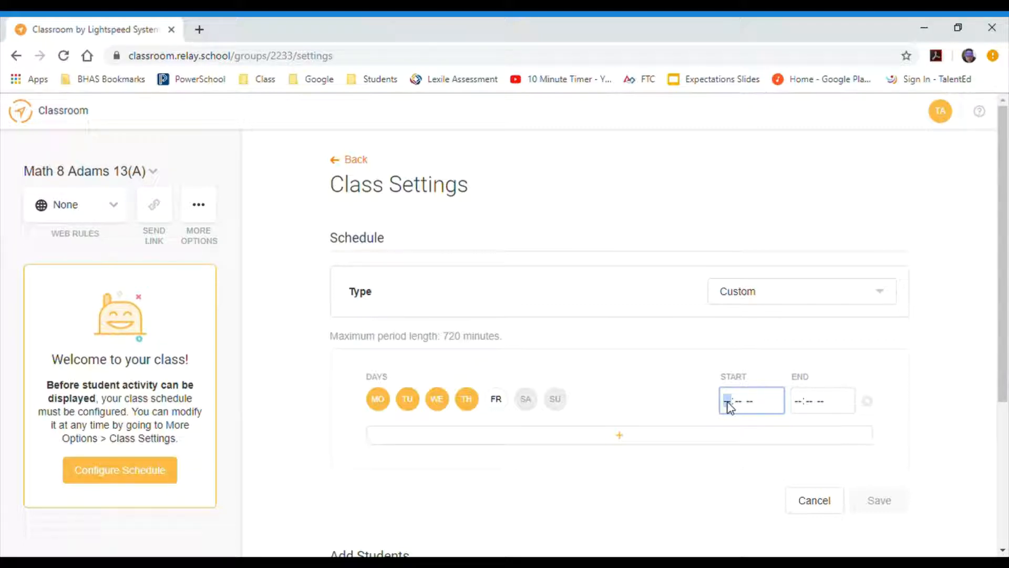
type("0704")
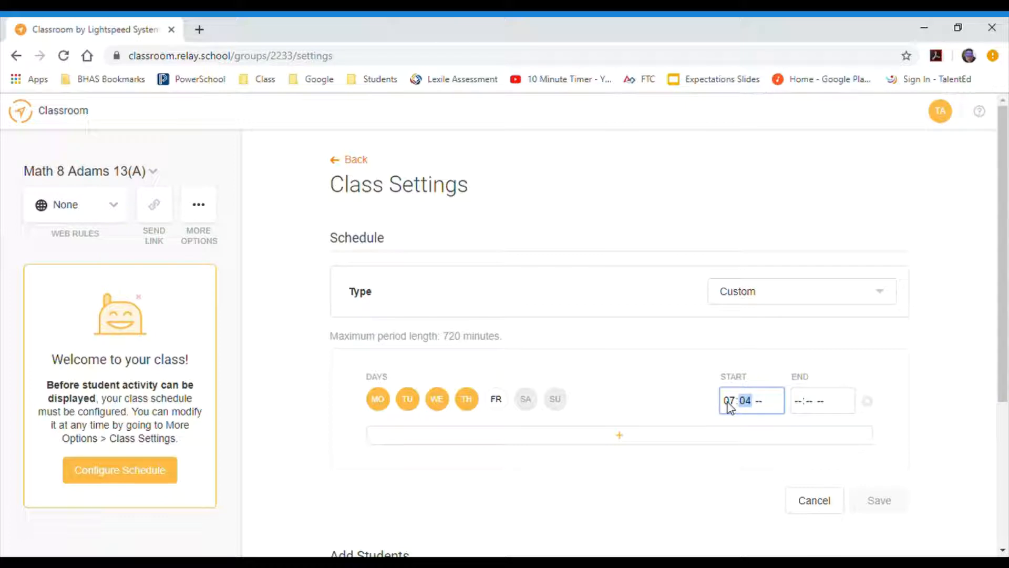
type("47")
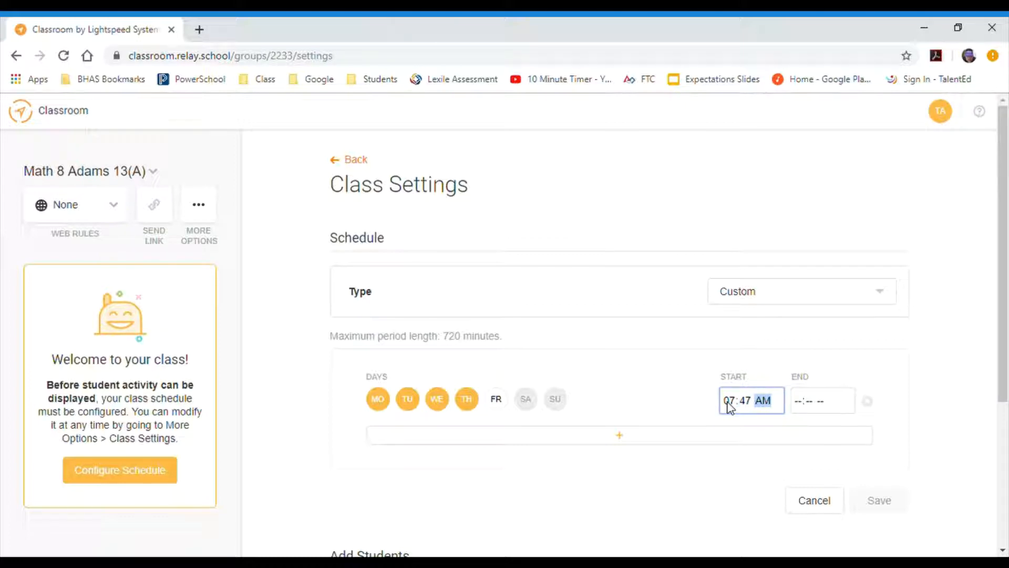
left_click(823, 400)
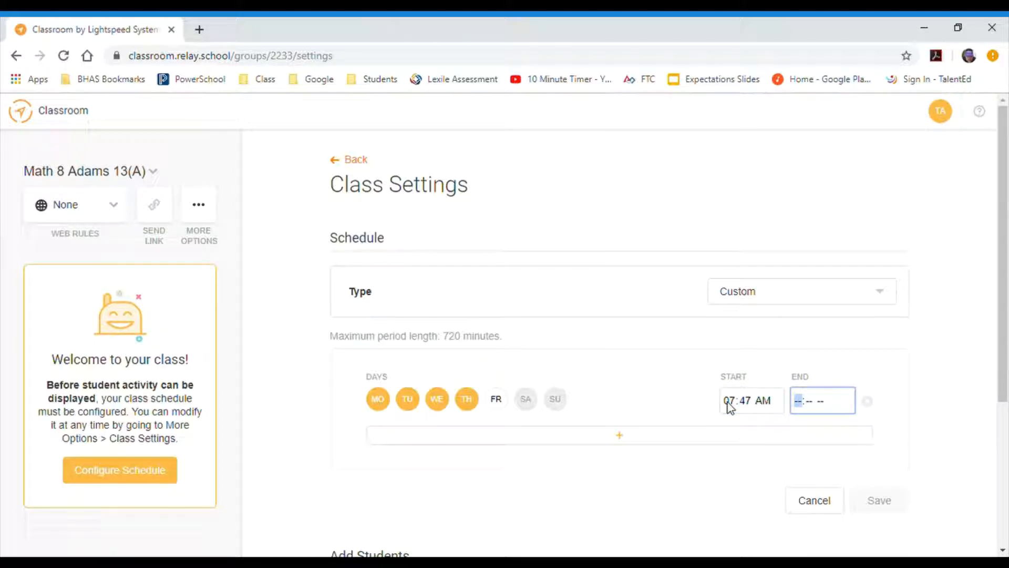
type("08:35 AM")
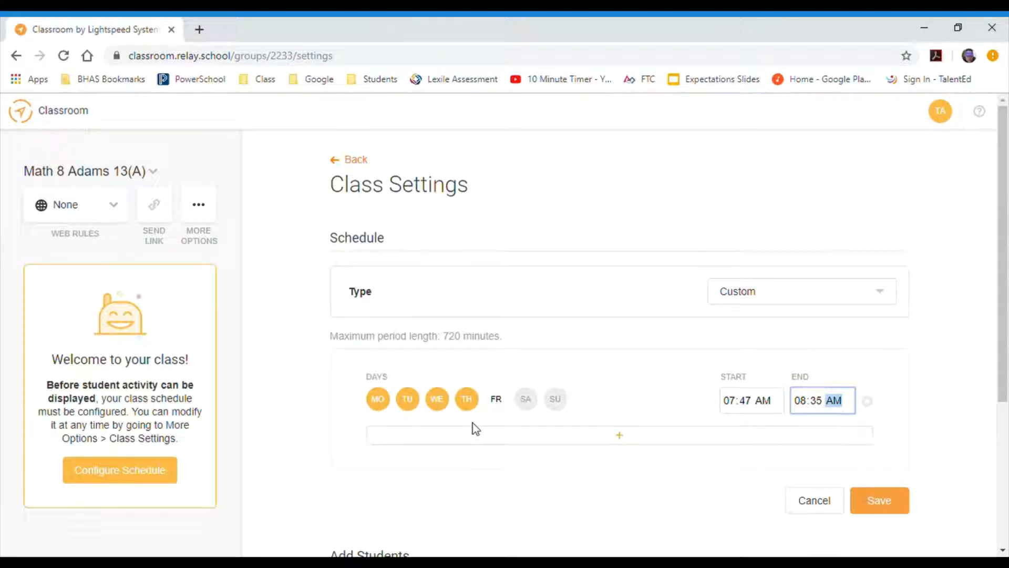
mouse_move(276, 311)
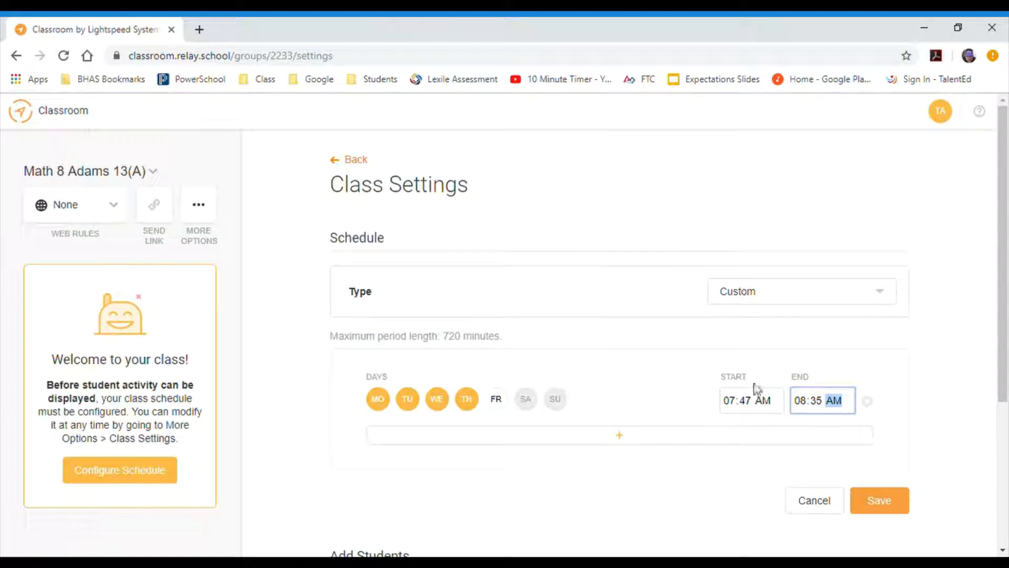
- Add a second schedule row for Friday and enter its 01:50 PM start time
left_click(618, 435)
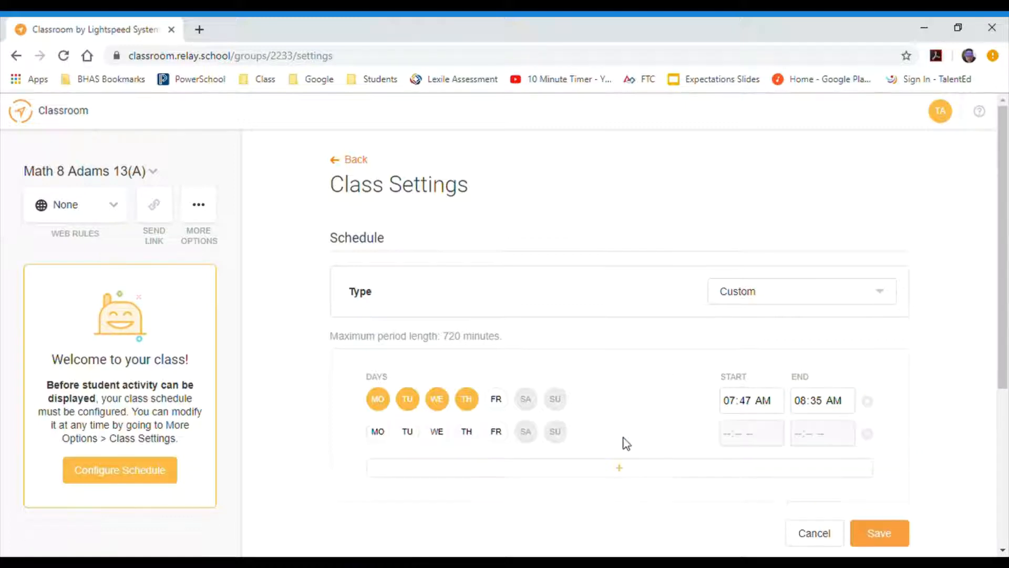
left_click(495, 431)
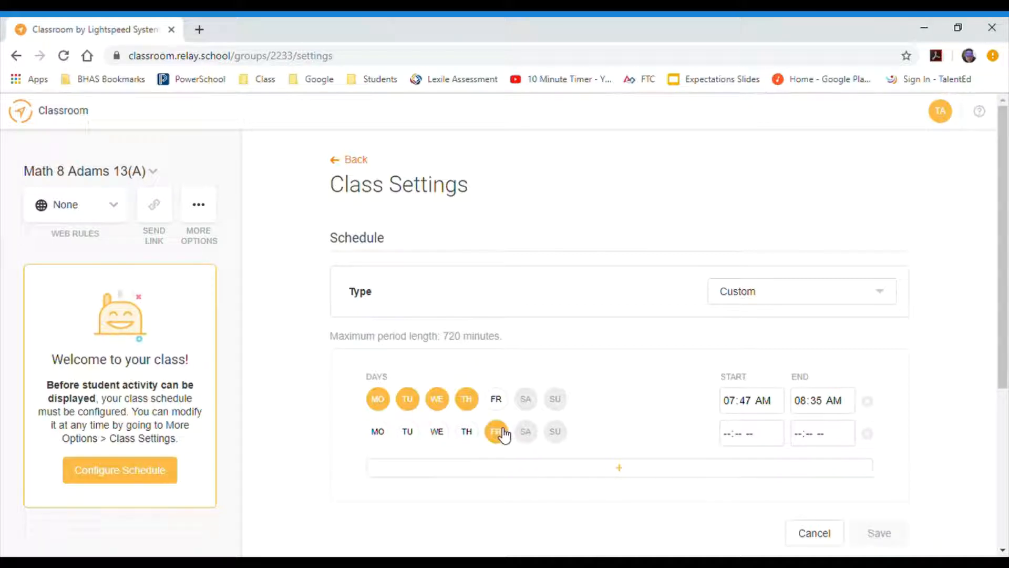
left_click(495, 431)
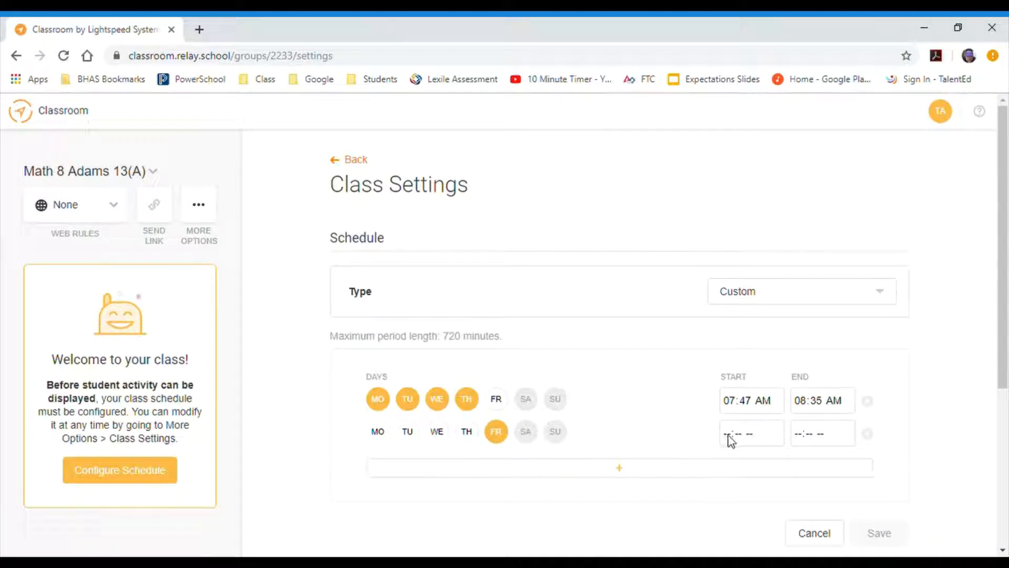
left_click(750, 432)
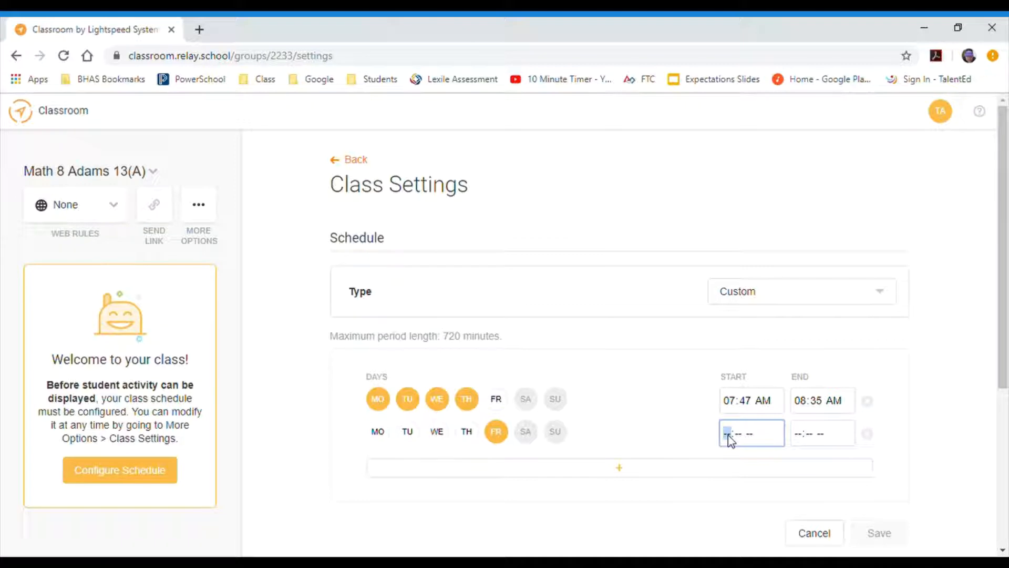
type("01:-- --")
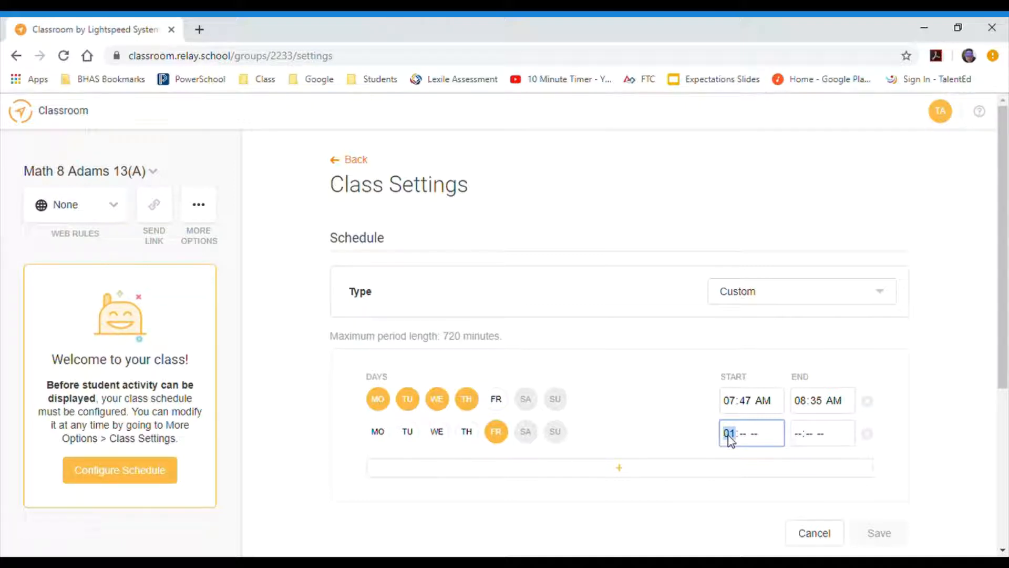
type("0300")
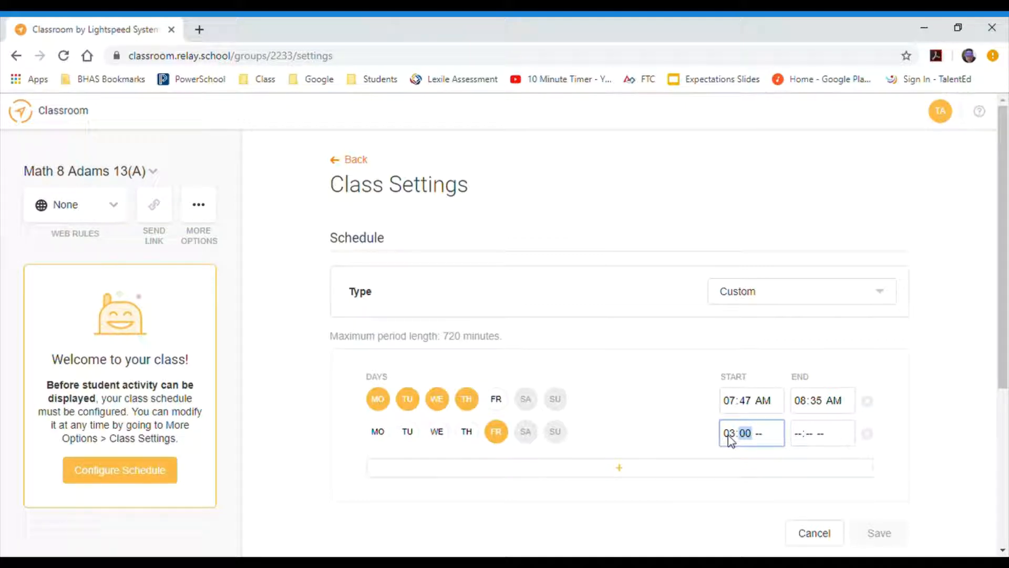
type("01")
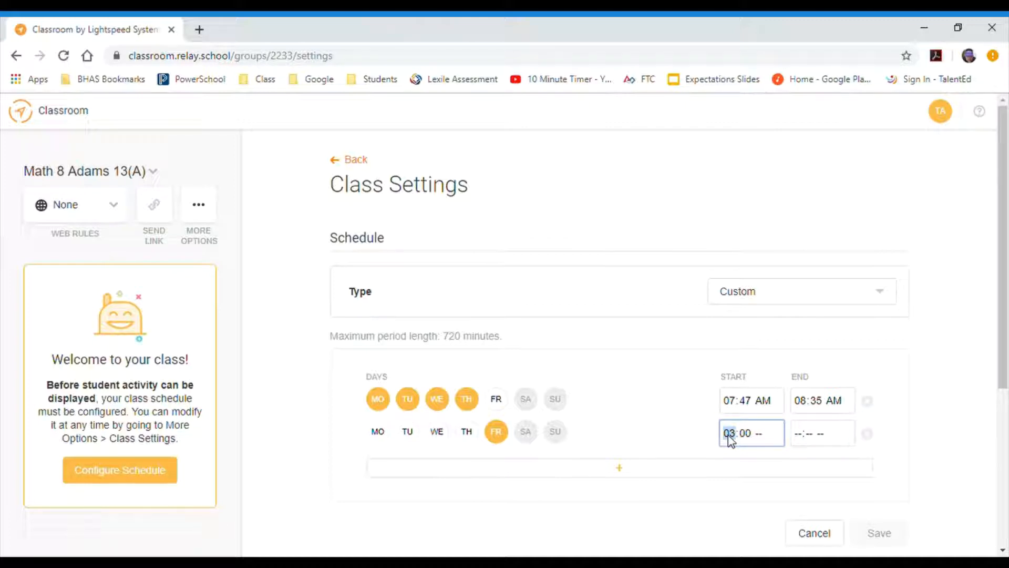
type("0105")
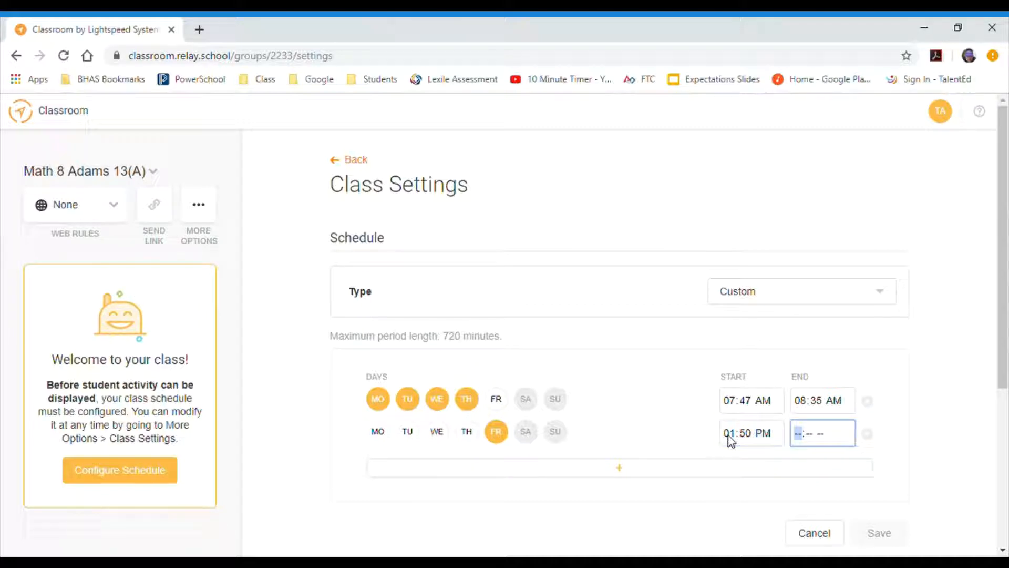
- Enter Friday's 02:42 PM end time and save the custom schedule
type("02:42")
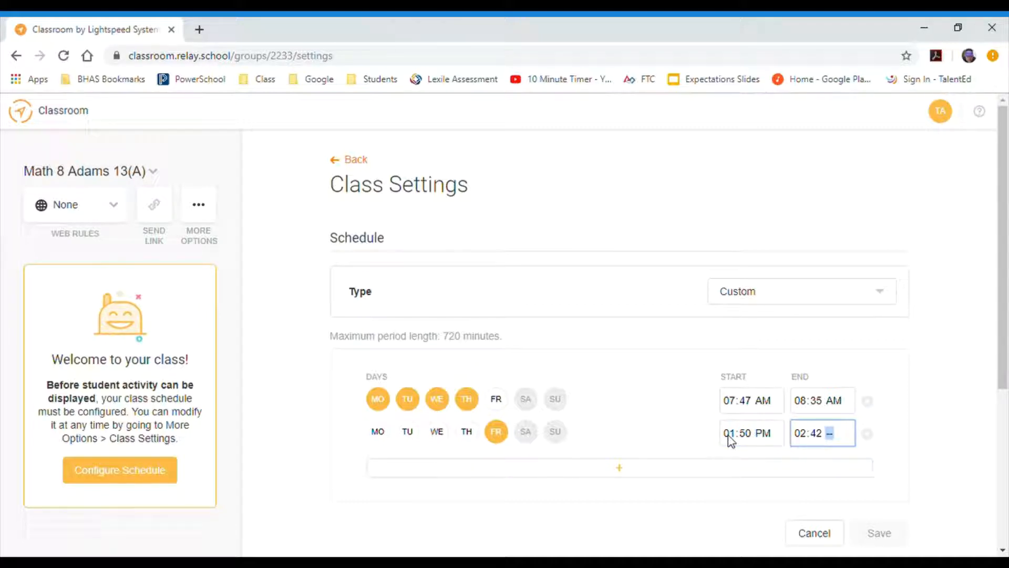
type("PM")
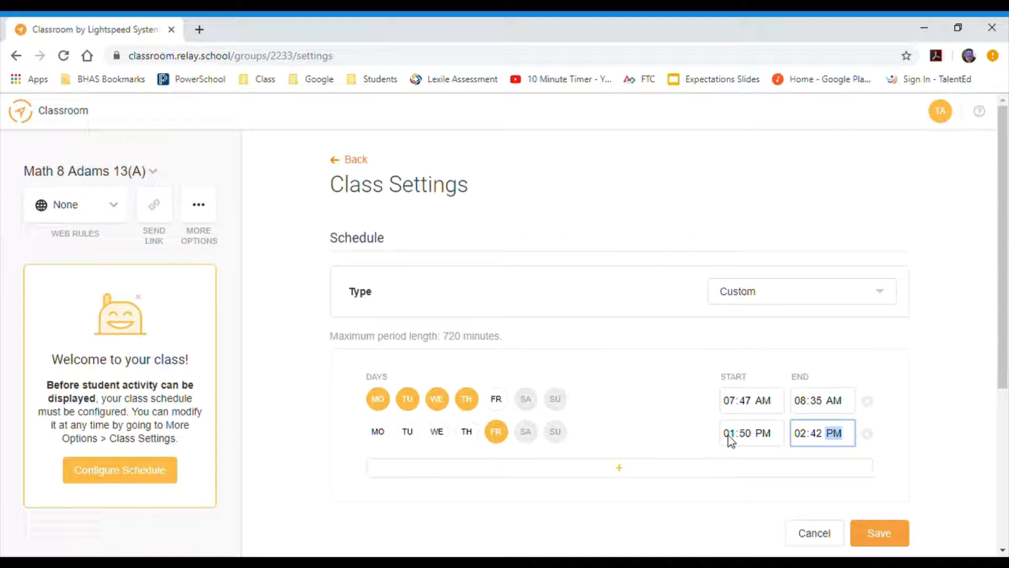
left_click(878, 533)
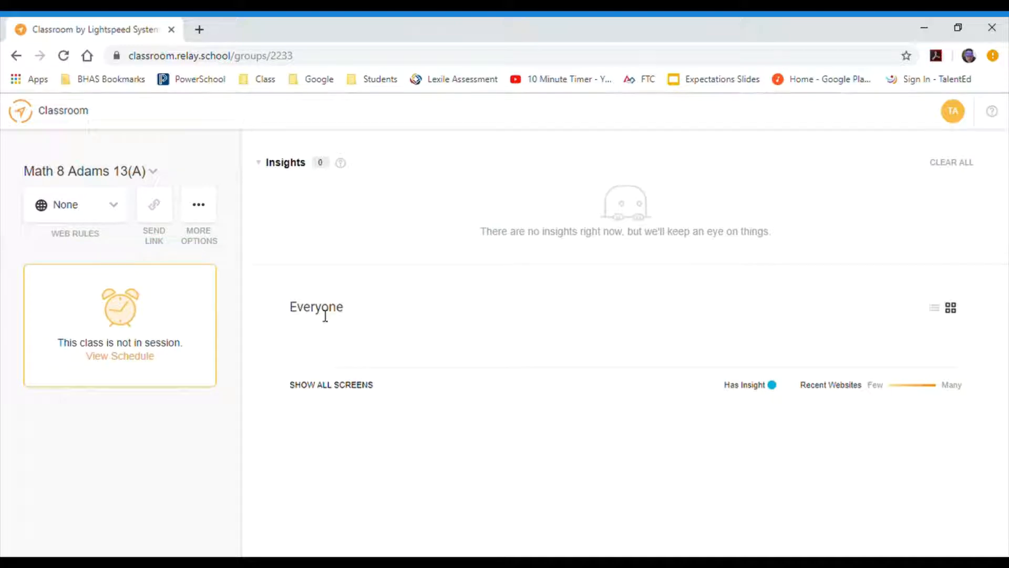
mouse_move(690, 340)
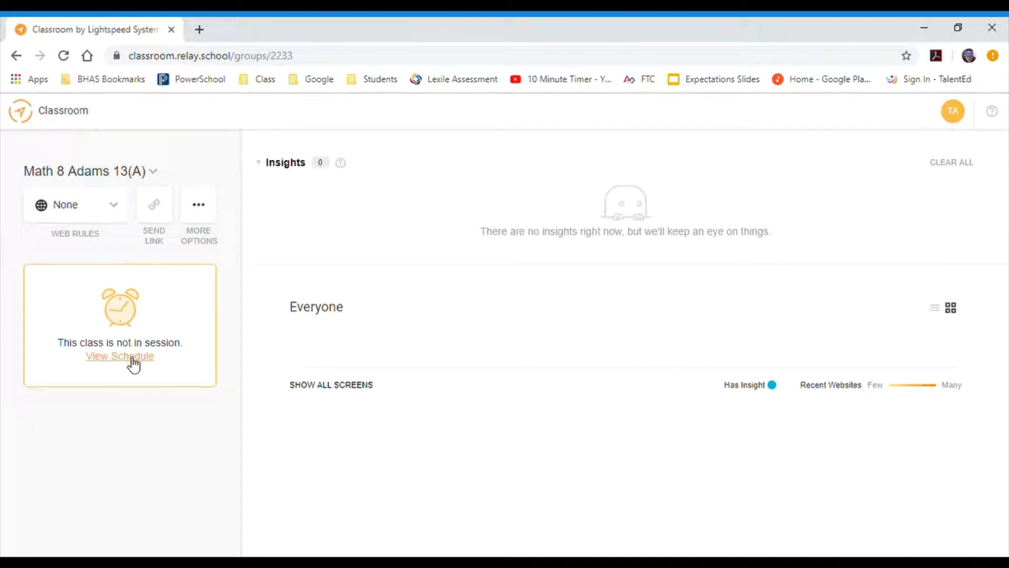
- View the saved schedule, then bring up the list of the teacher's classes
left_click(119, 357)
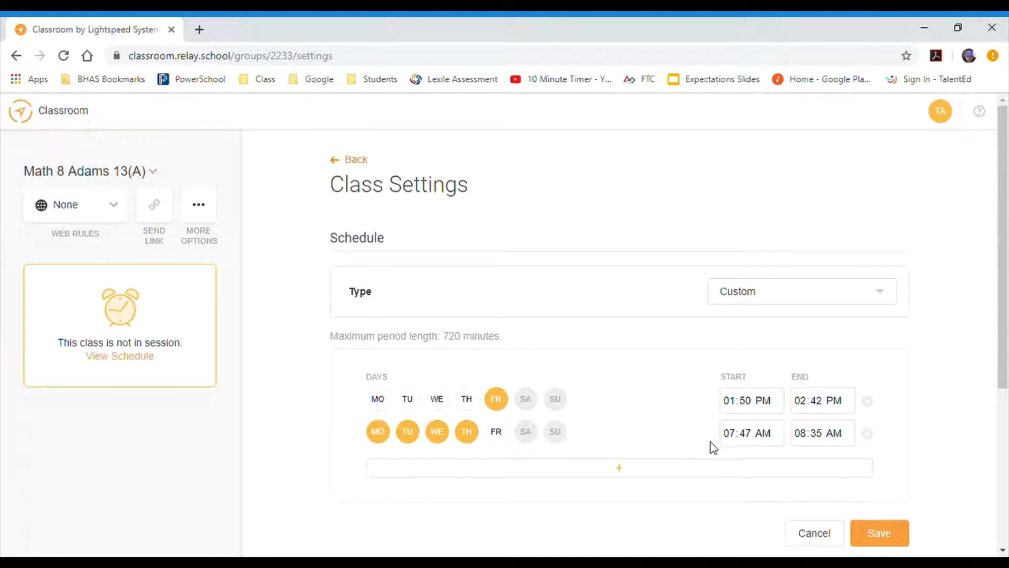
mouse_move(828, 443)
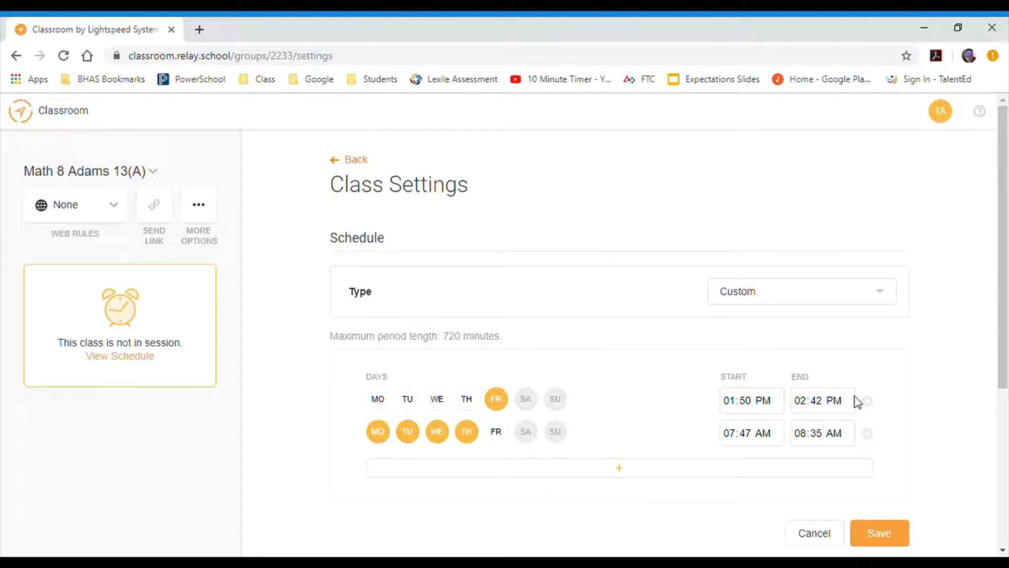
mouse_move(389, 304)
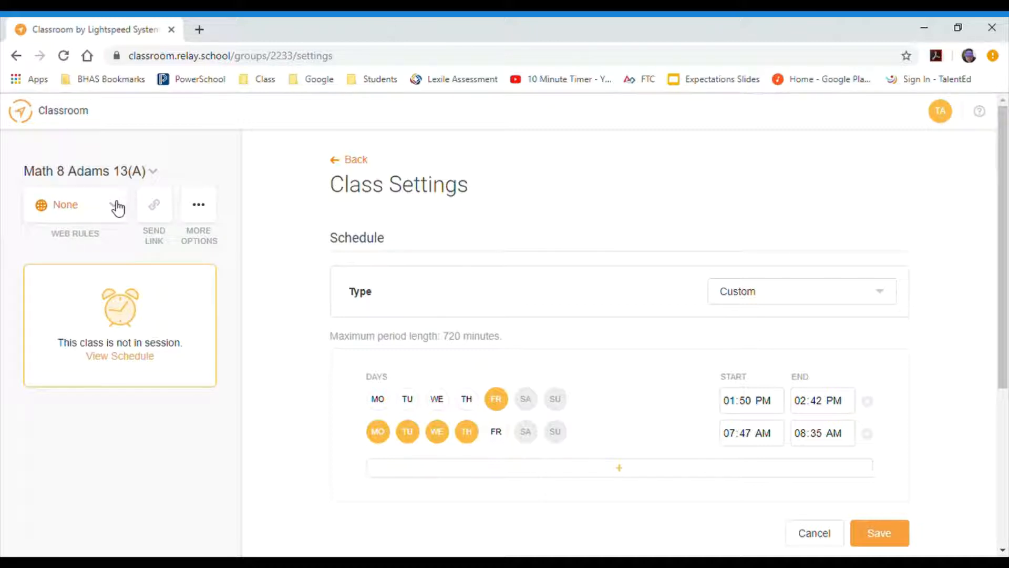
mouse_move(206, 212)
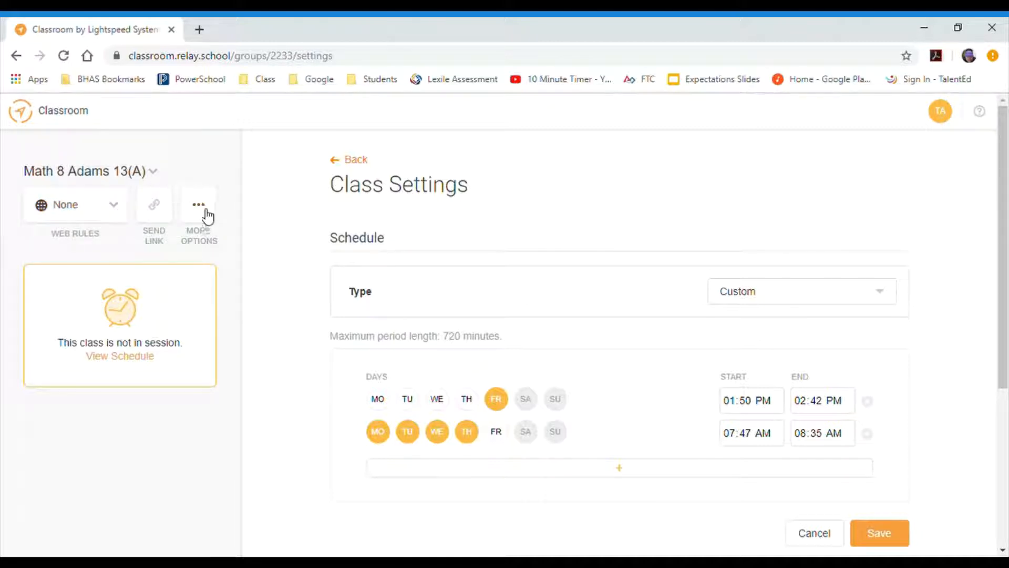
mouse_move(133, 179)
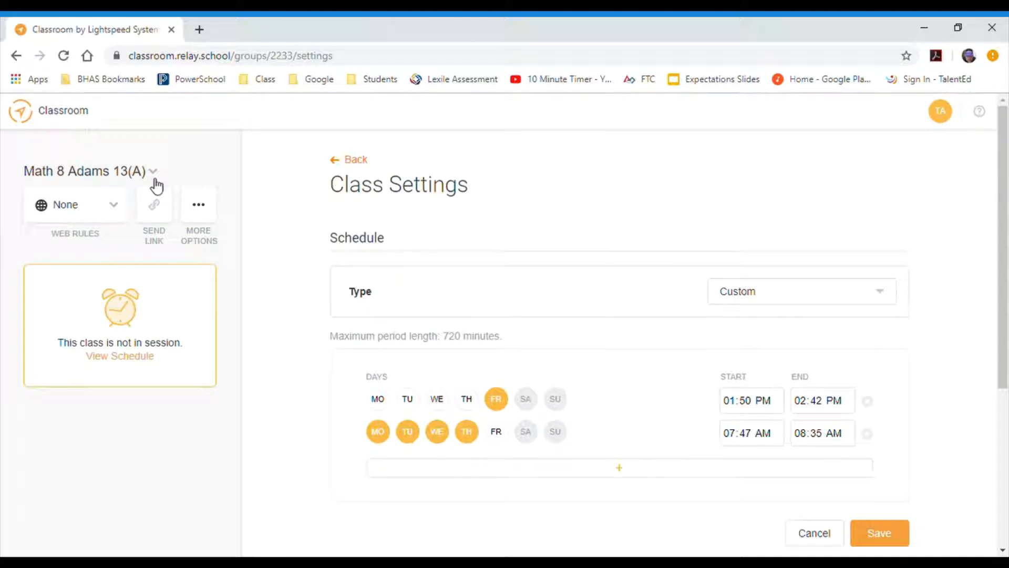
mouse_move(117, 180)
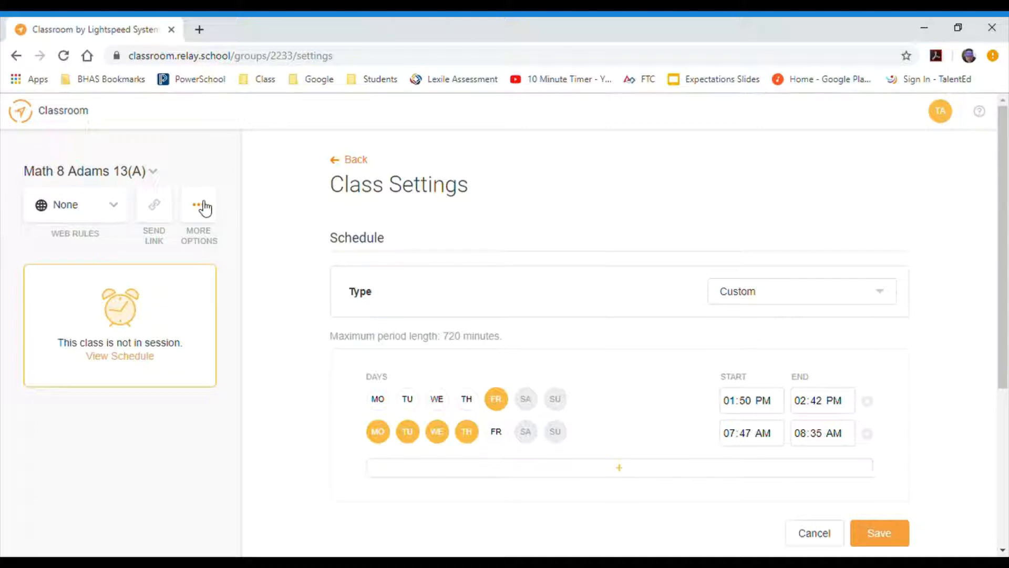
left_click(199, 204)
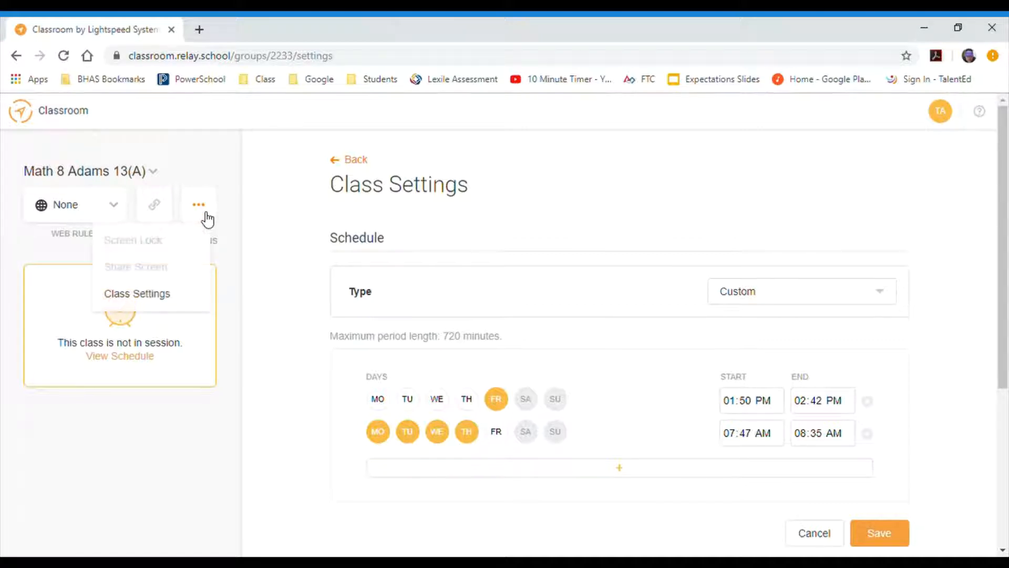
mouse_move(182, 308)
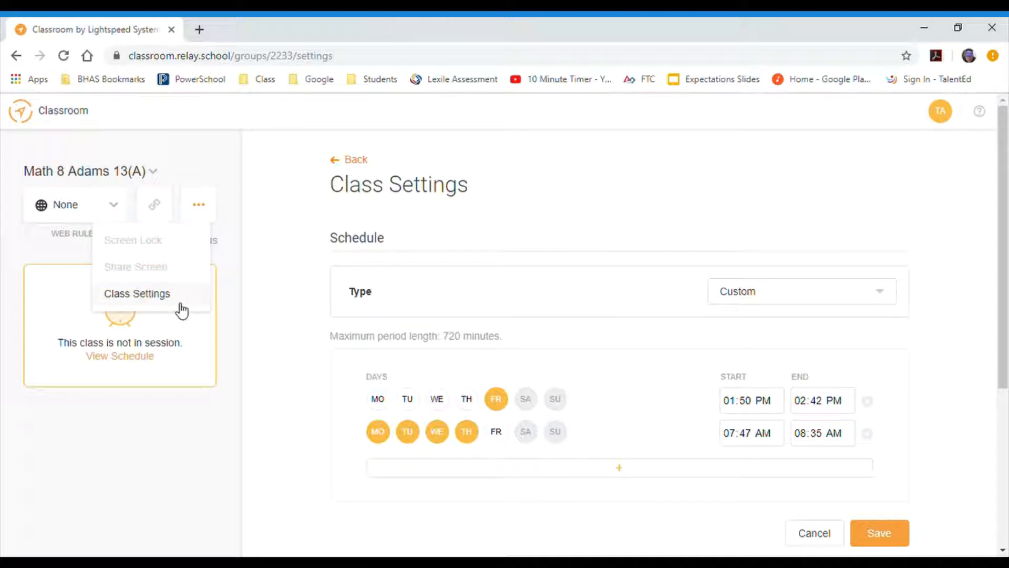
mouse_move(156, 185)
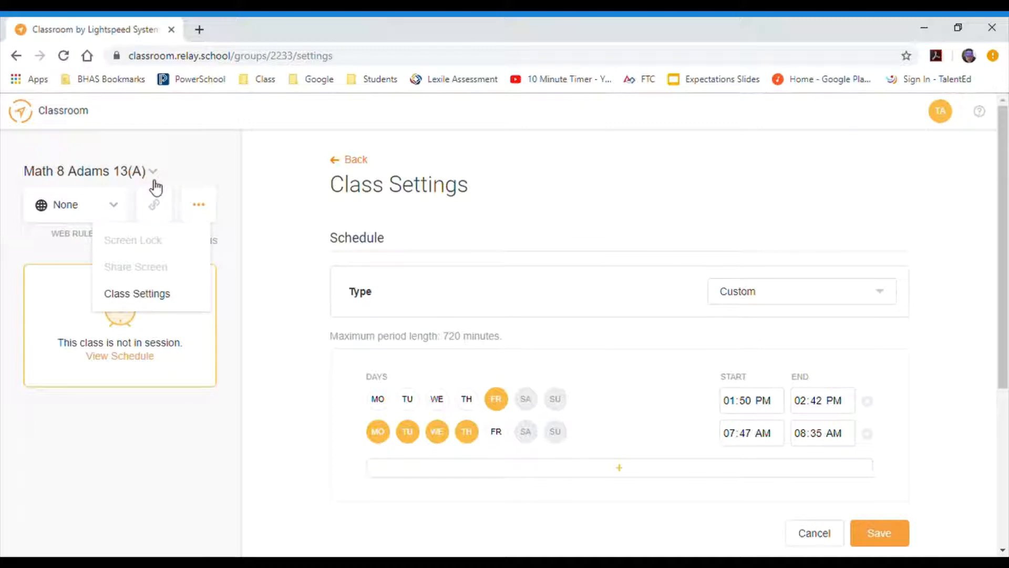
left_click(153, 172)
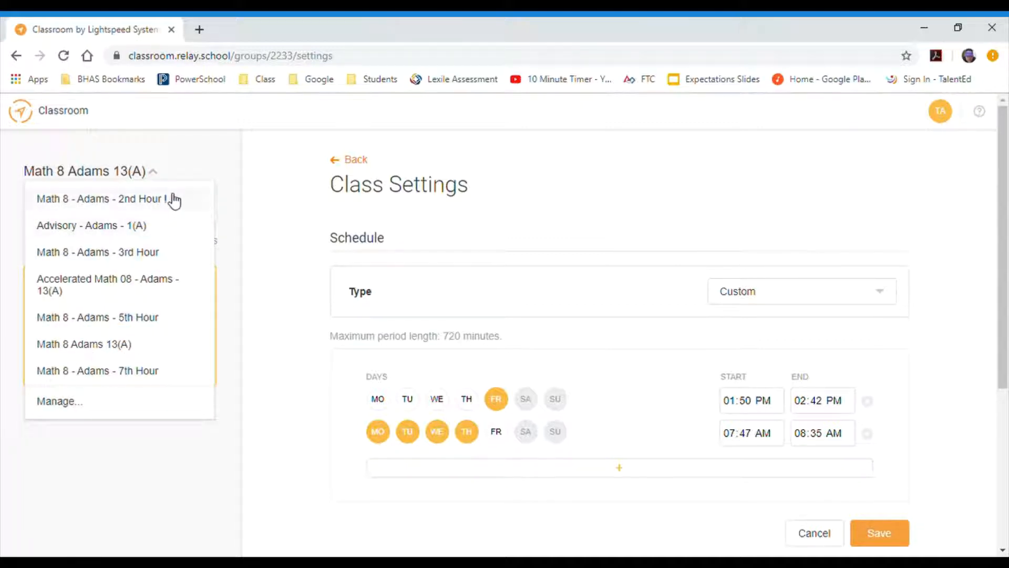
mouse_move(59, 411)
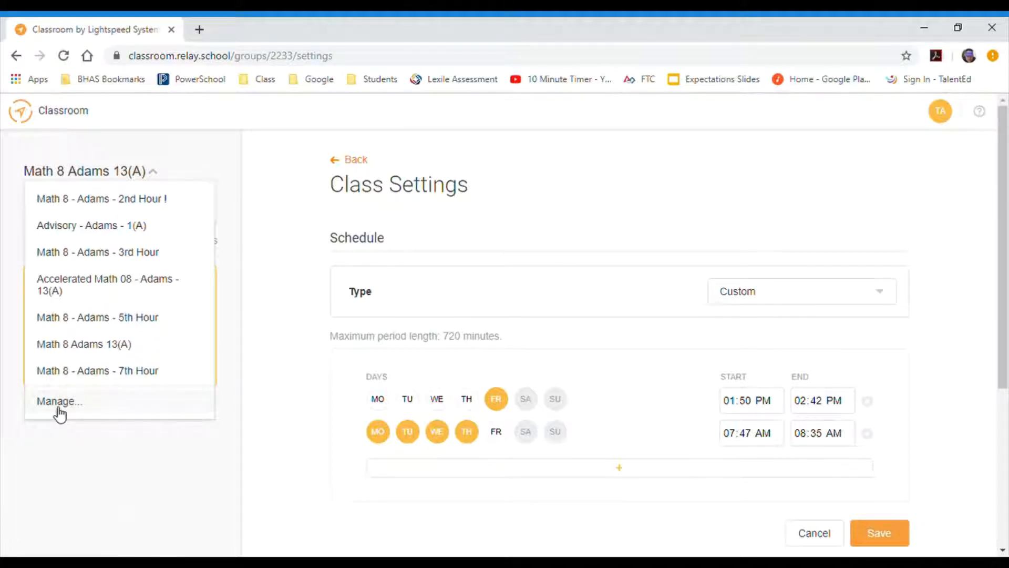
- Go to the Manage page listing all of the teacher's classes
left_click(59, 401)
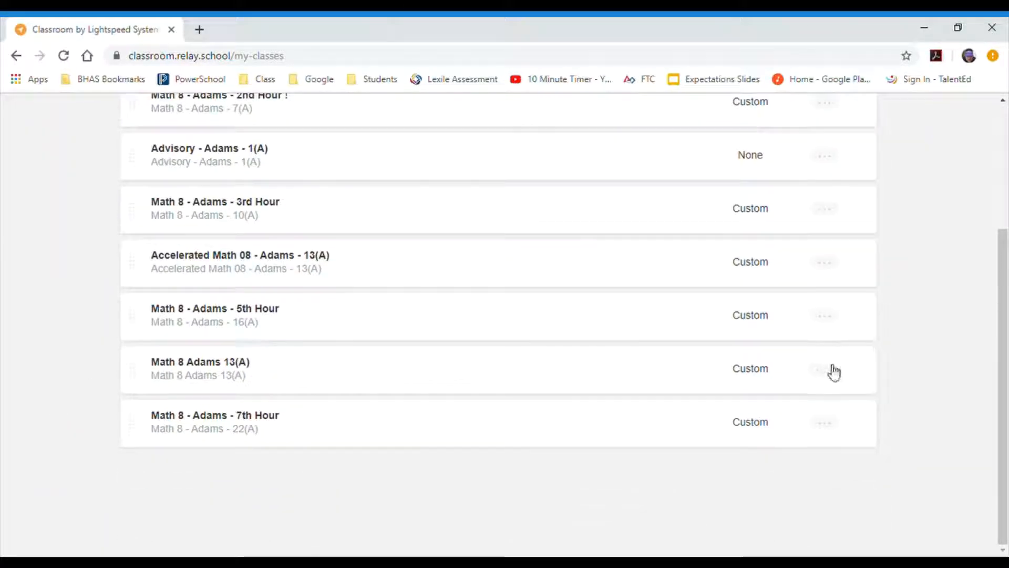
- Rename Math 8 Adams 13(A) to 'Math 8 Adams Test Class' and save
left_click(824, 369)
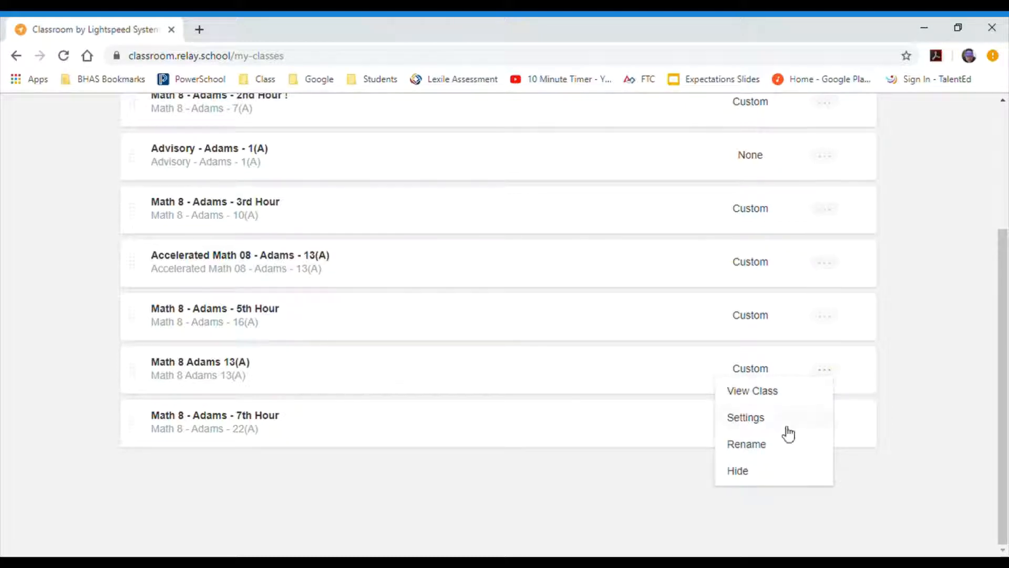
left_click(747, 444)
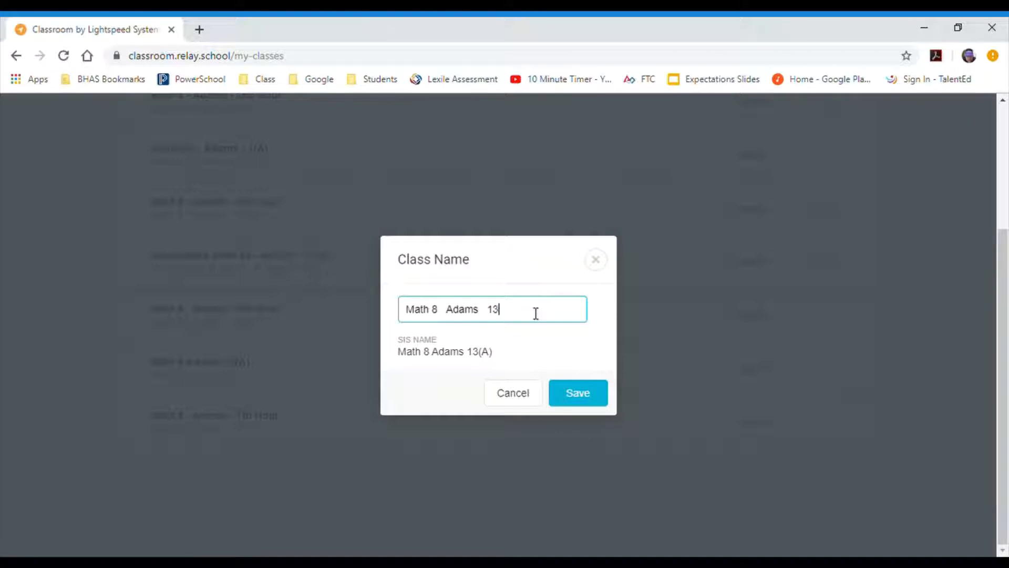
key("Backspace")
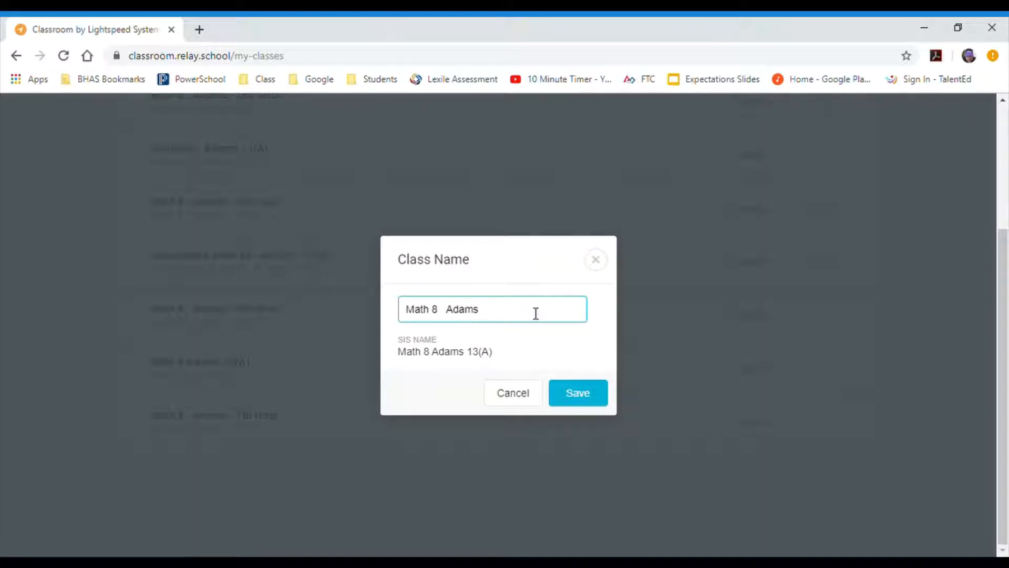
type("Test")
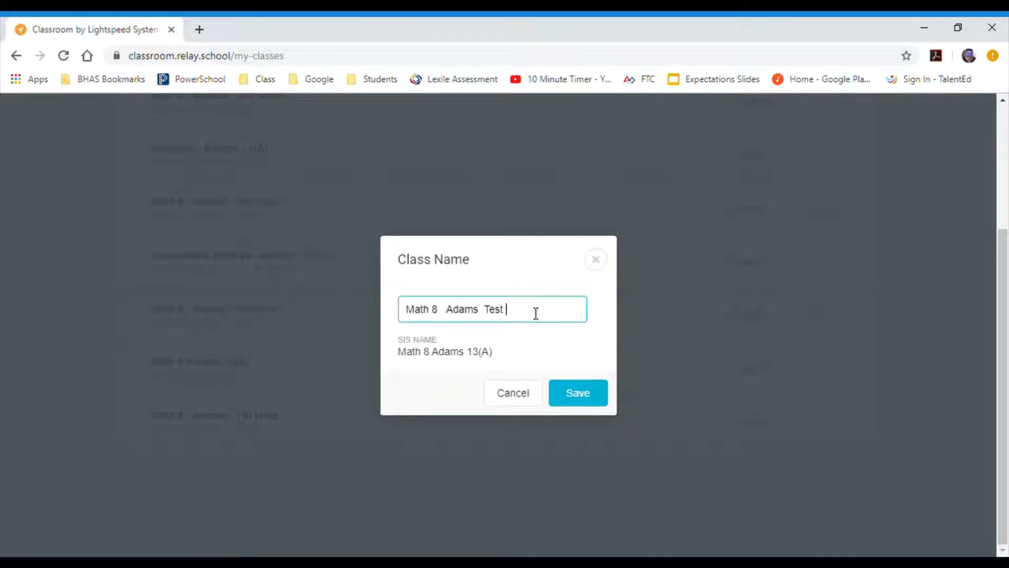
type("Class")
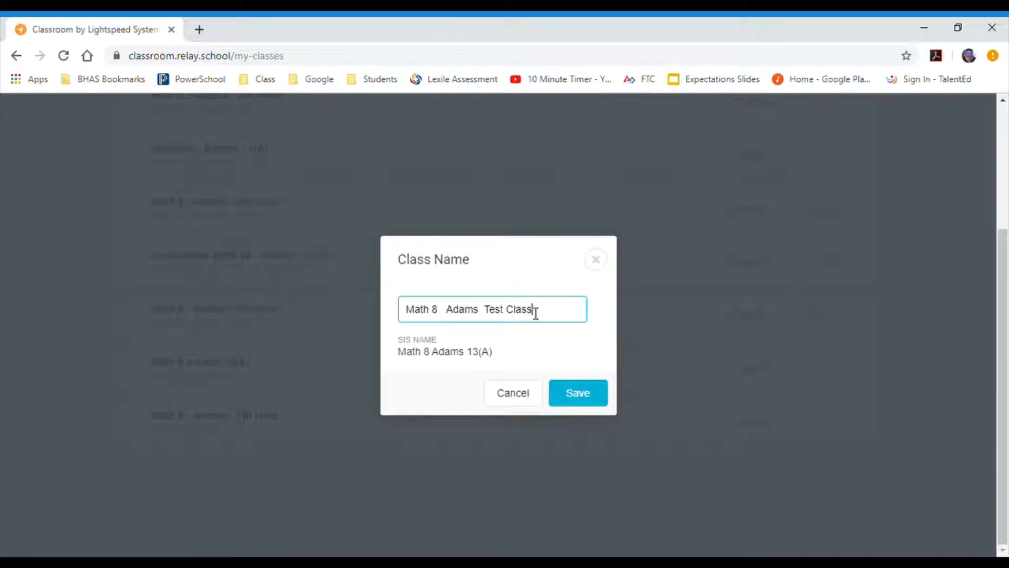
mouse_move(449, 365)
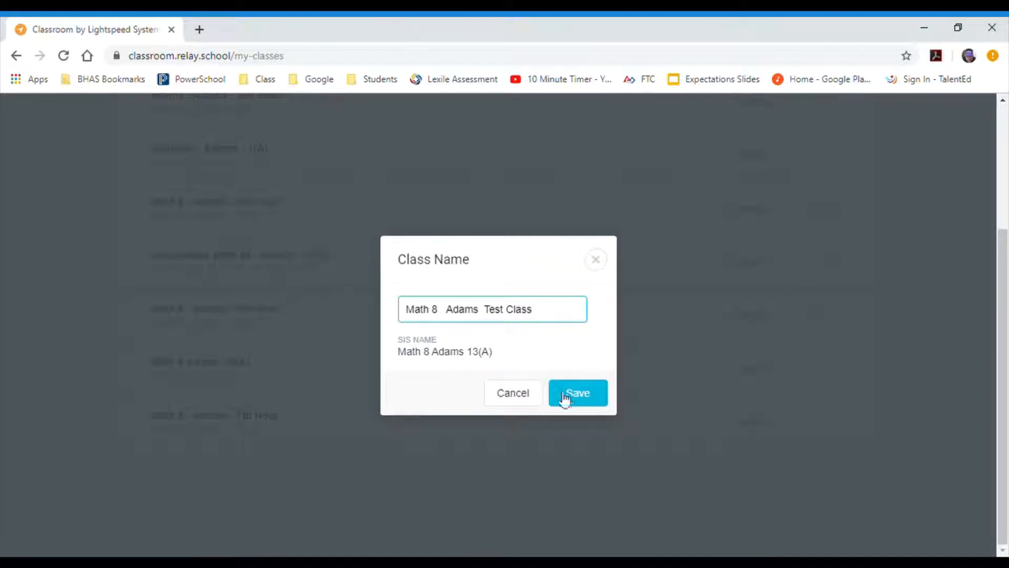
left_click(577, 392)
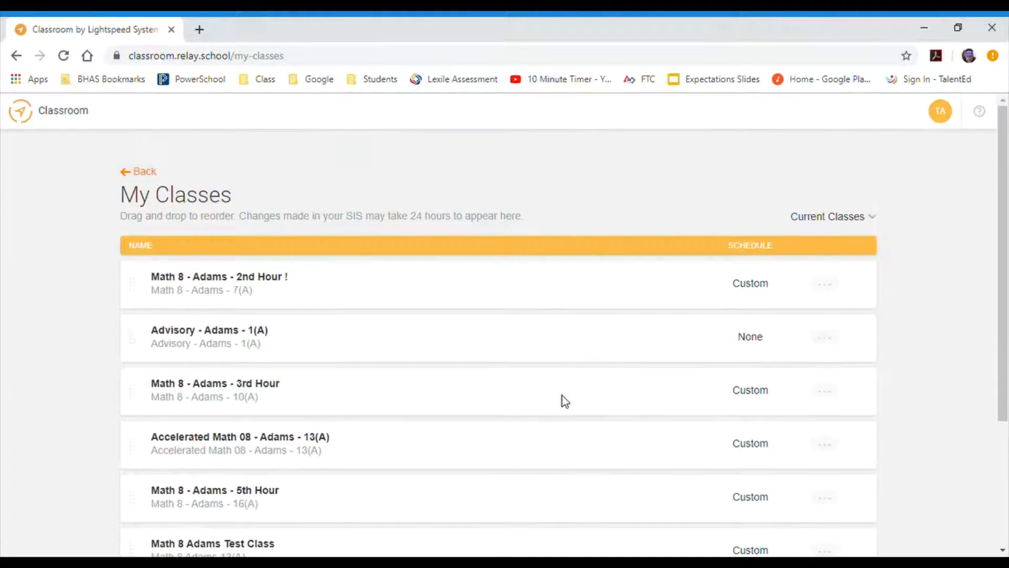
- Open Math 8 Adams Test Class and show its web rule choices
left_click(213, 544)
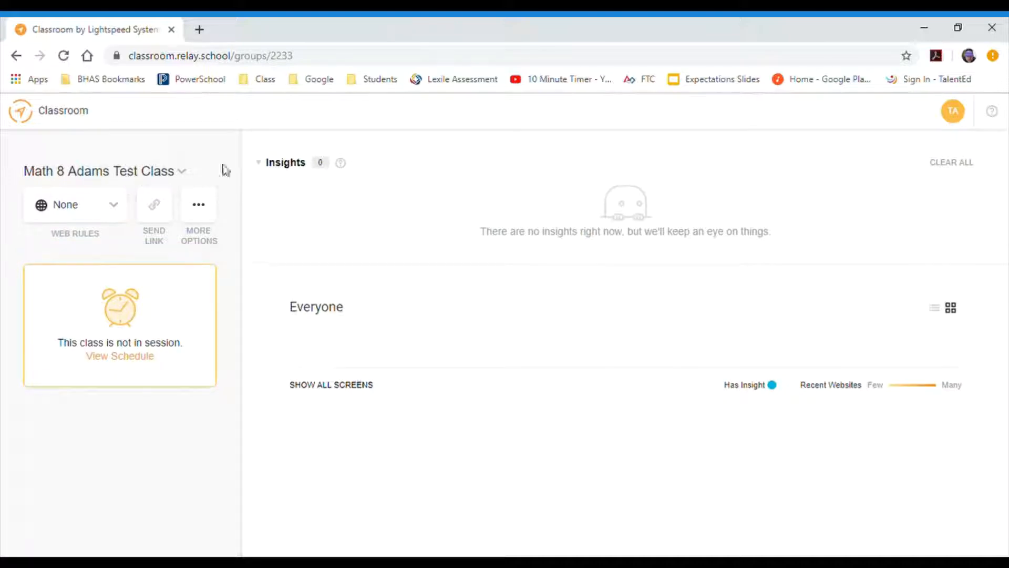
mouse_move(231, 170)
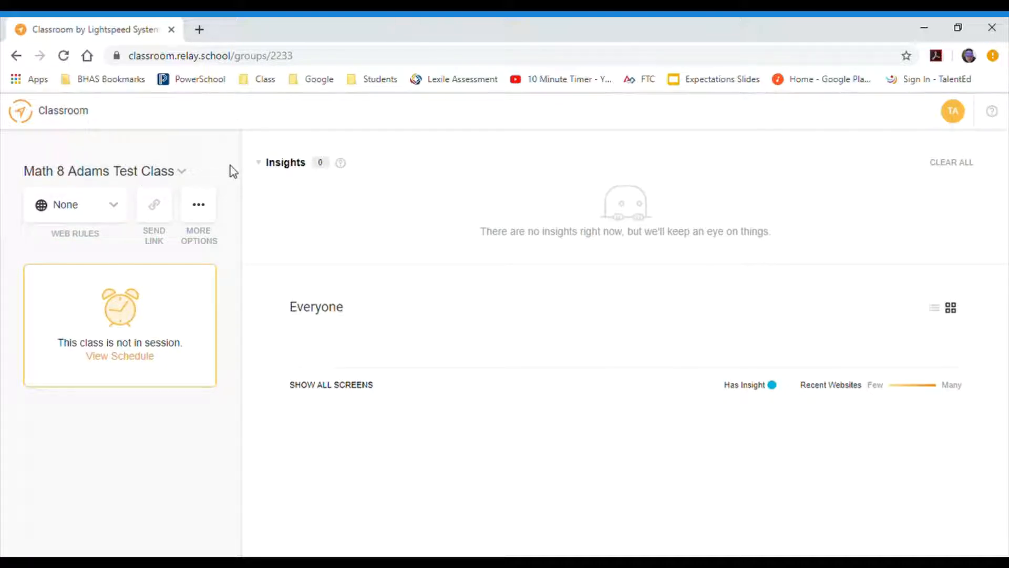
left_click(118, 356)
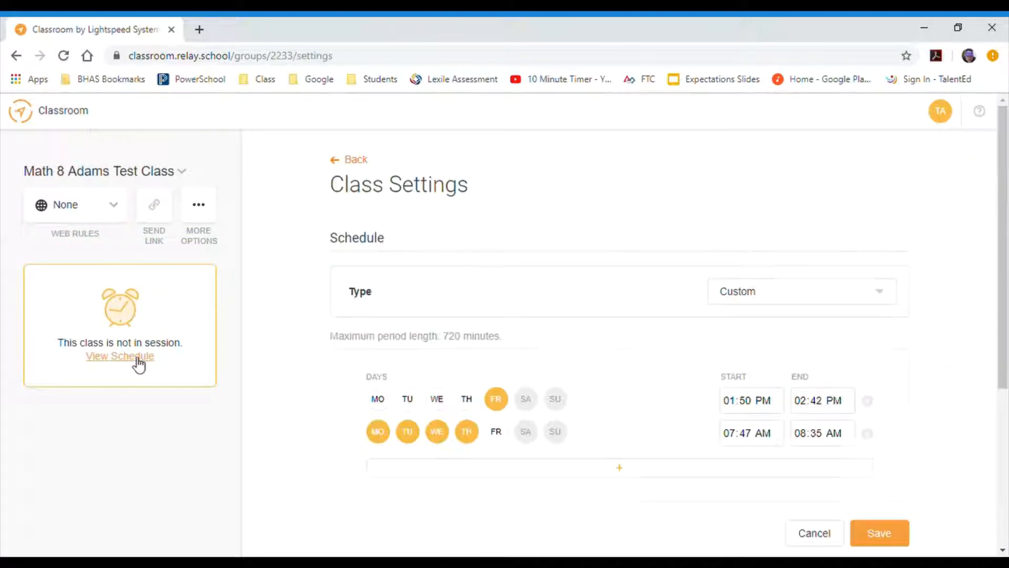
mouse_move(122, 188)
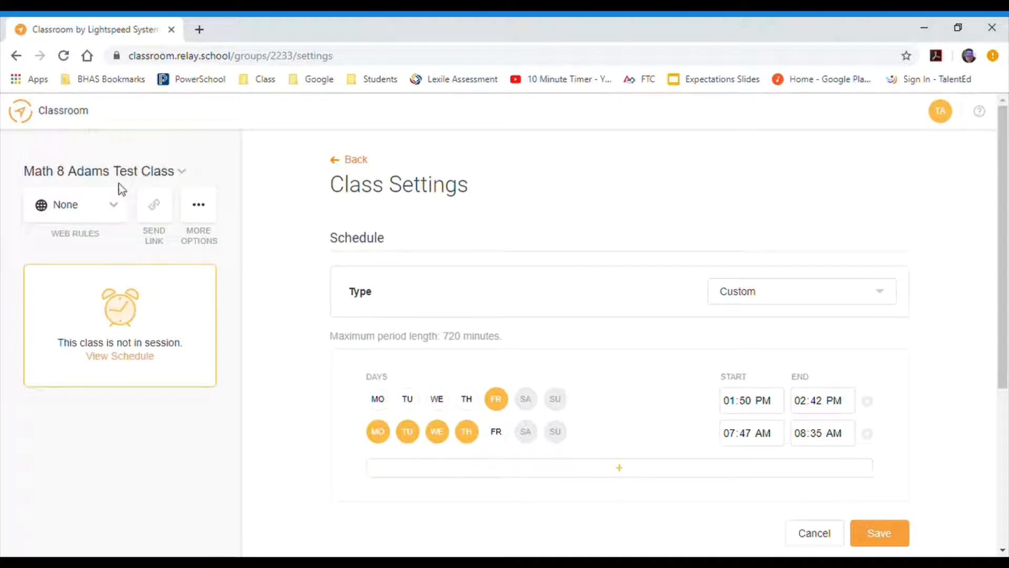
left_click(75, 205)
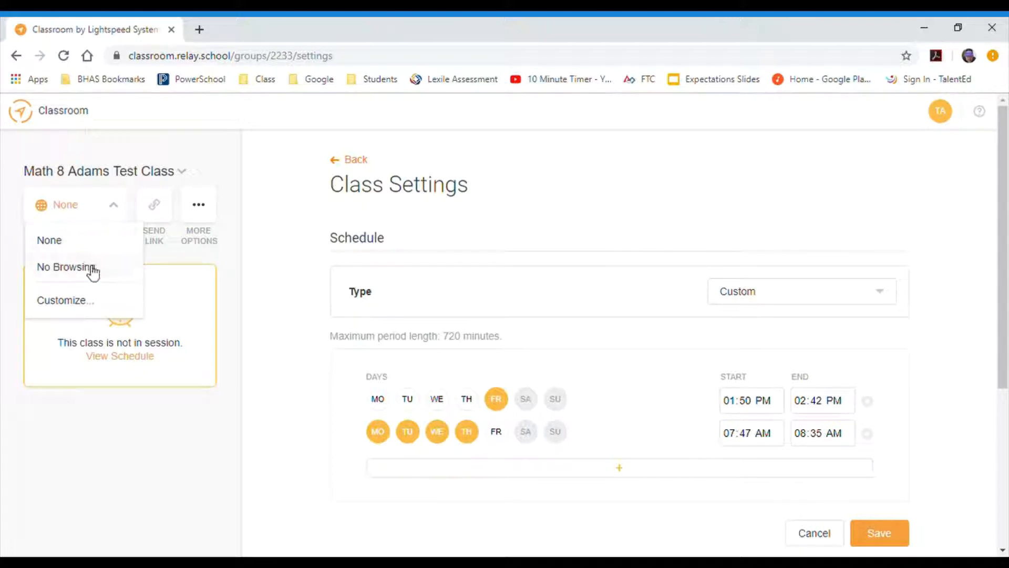
mouse_move(87, 261)
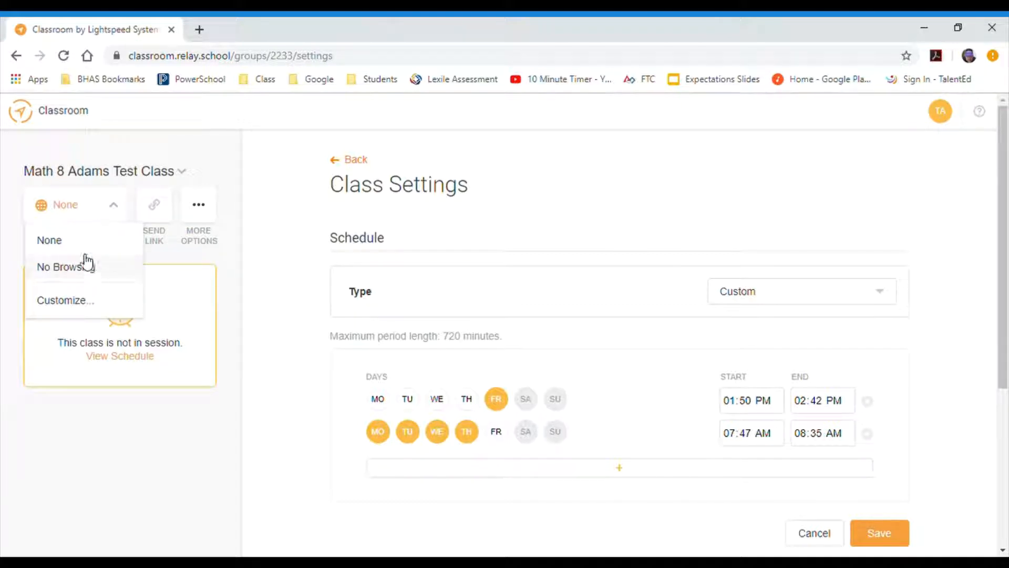
mouse_move(71, 240)
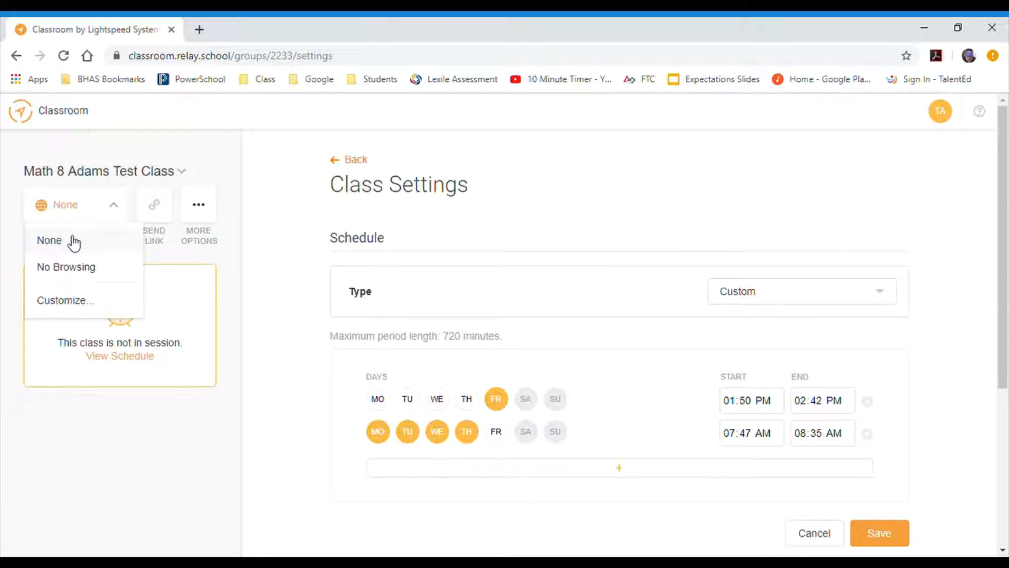
mouse_move(64, 300)
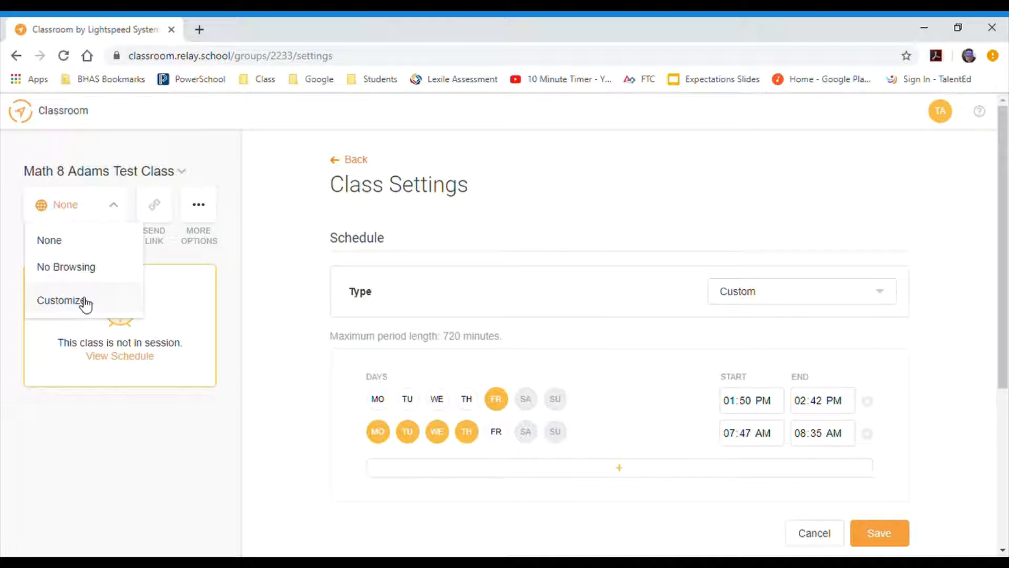
- Open Customize web rules, enter and clear google.com under Blocked Websites, then choose Focus Mode
left_click(62, 299)
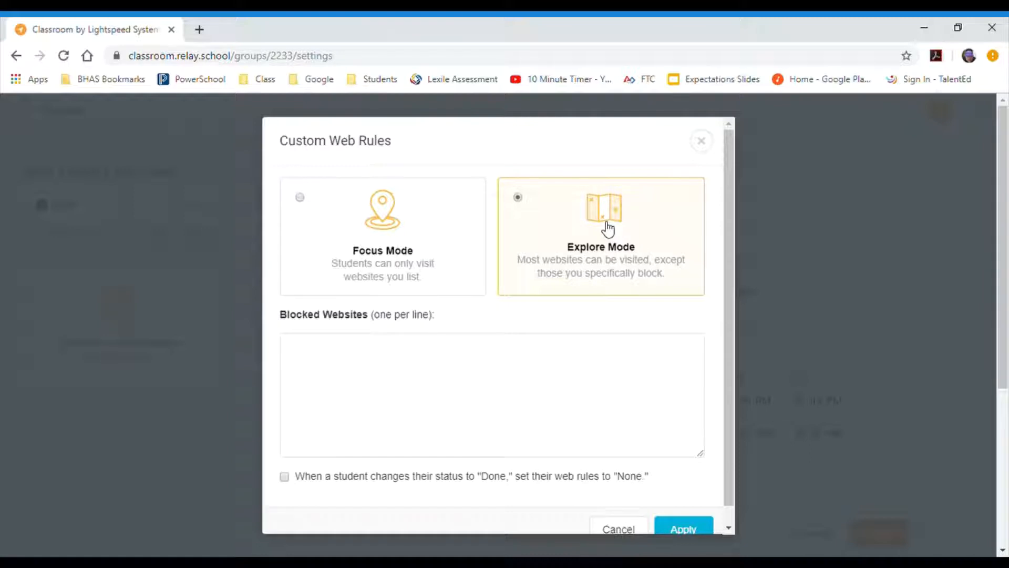
left_click(412, 369)
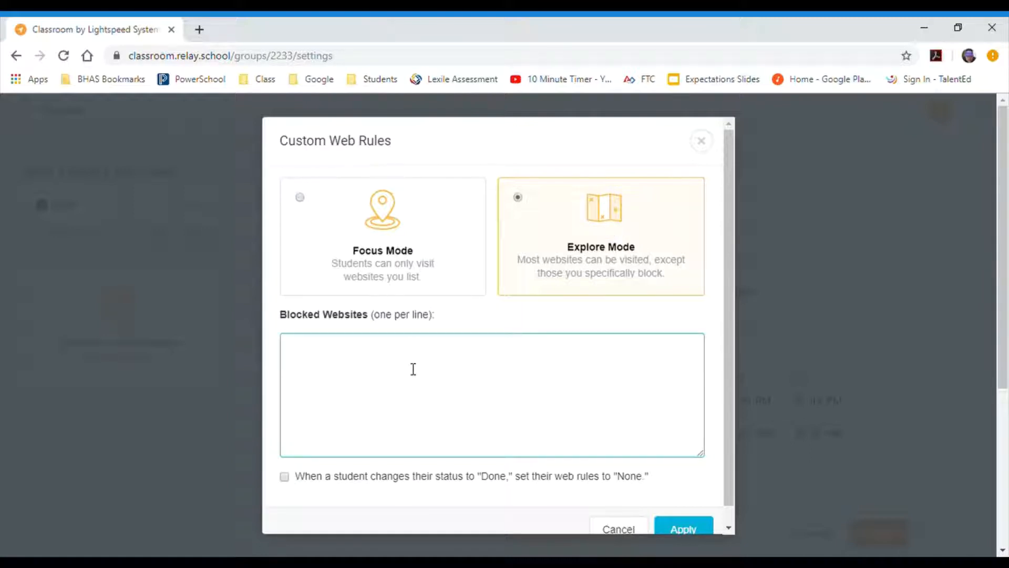
type("google")
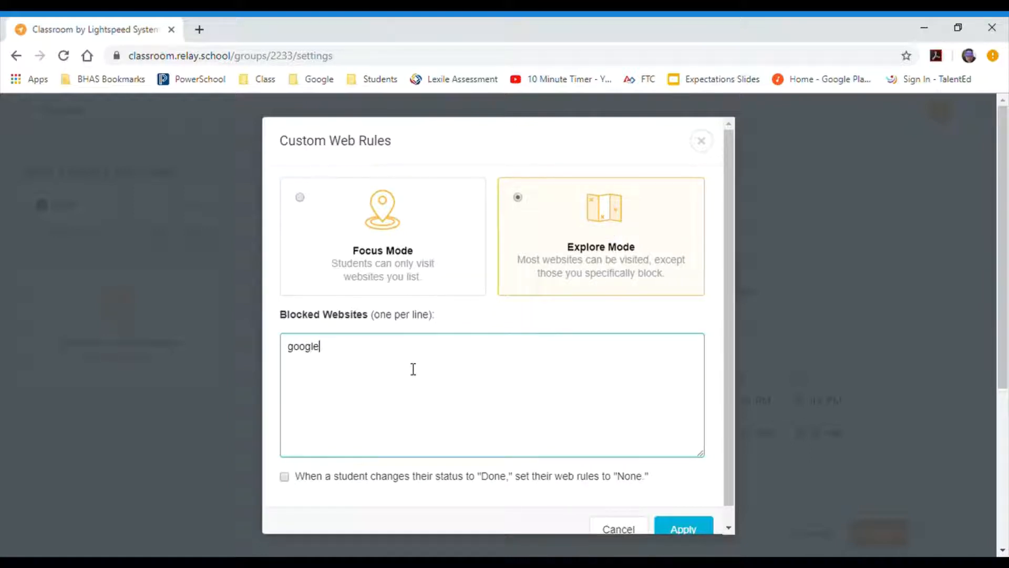
type(".com")
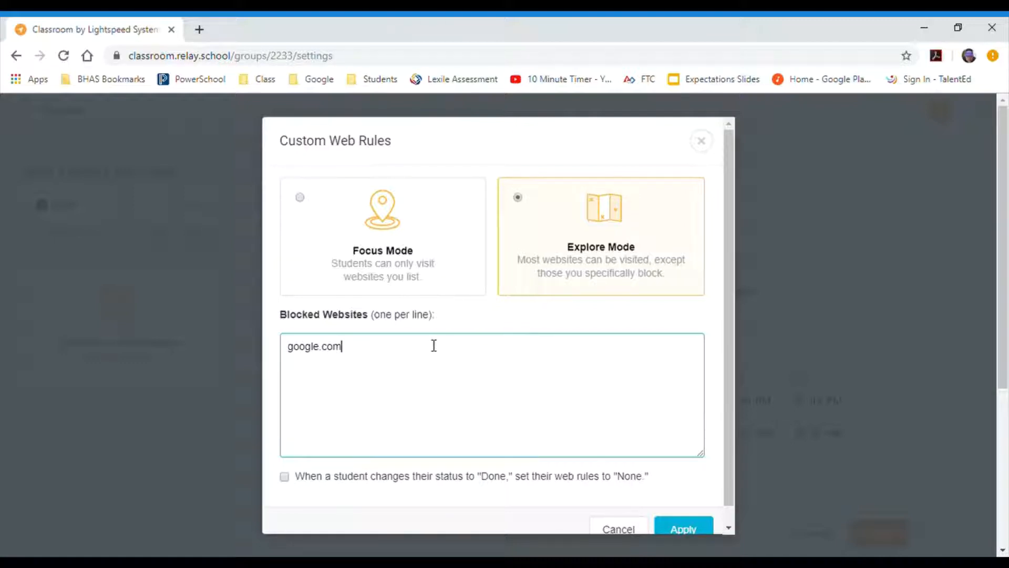
key("Backspace")
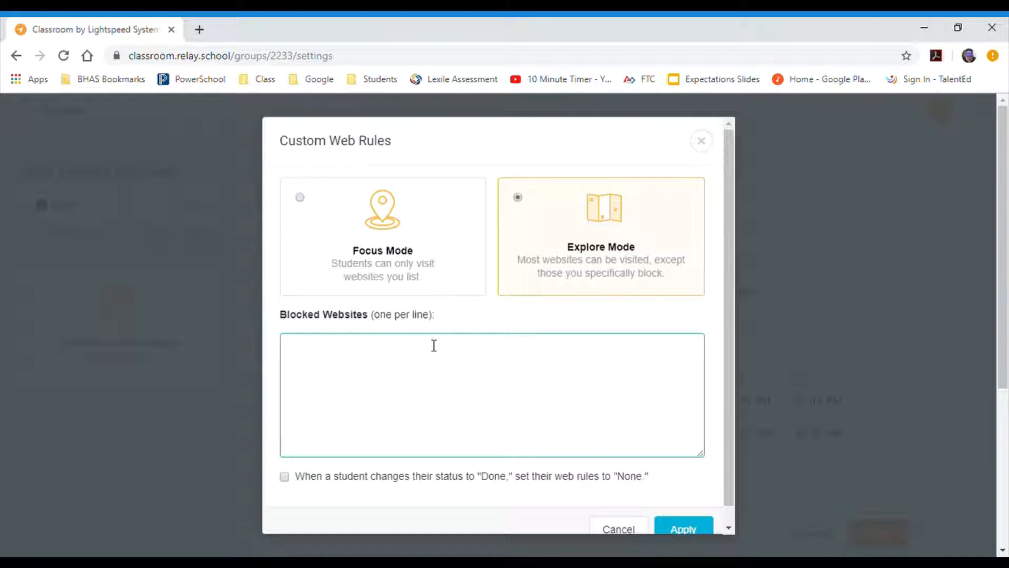
left_click(299, 197)
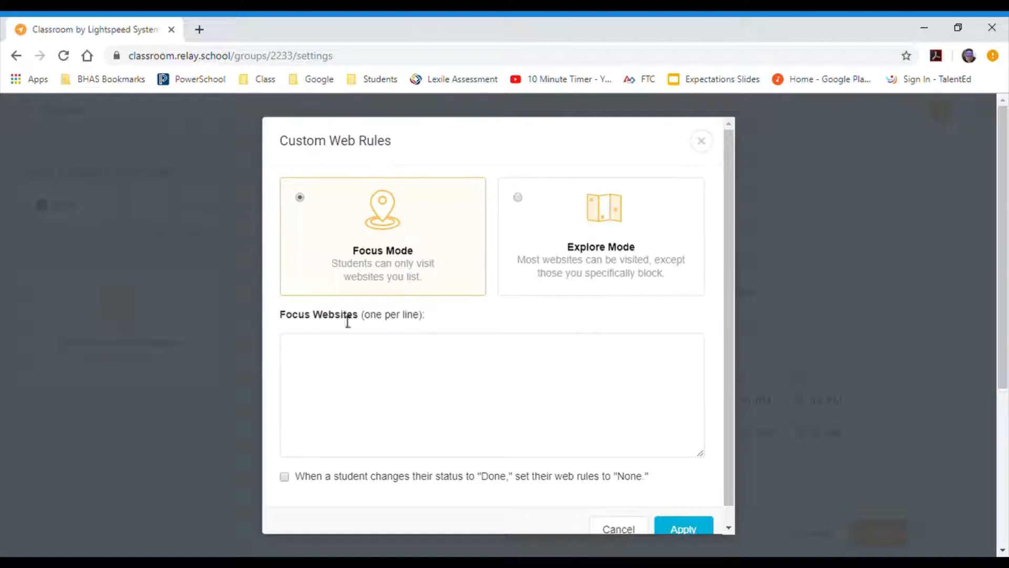
- List khanacademy.org, classroom.google.com and google.com as the allowed Focus websites
left_click(328, 354)
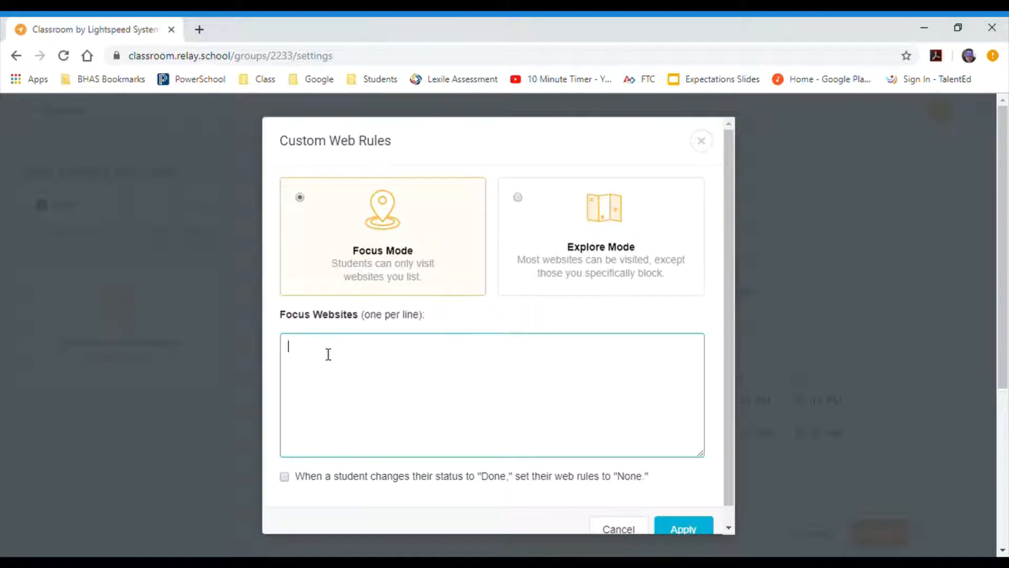
type("khanac")
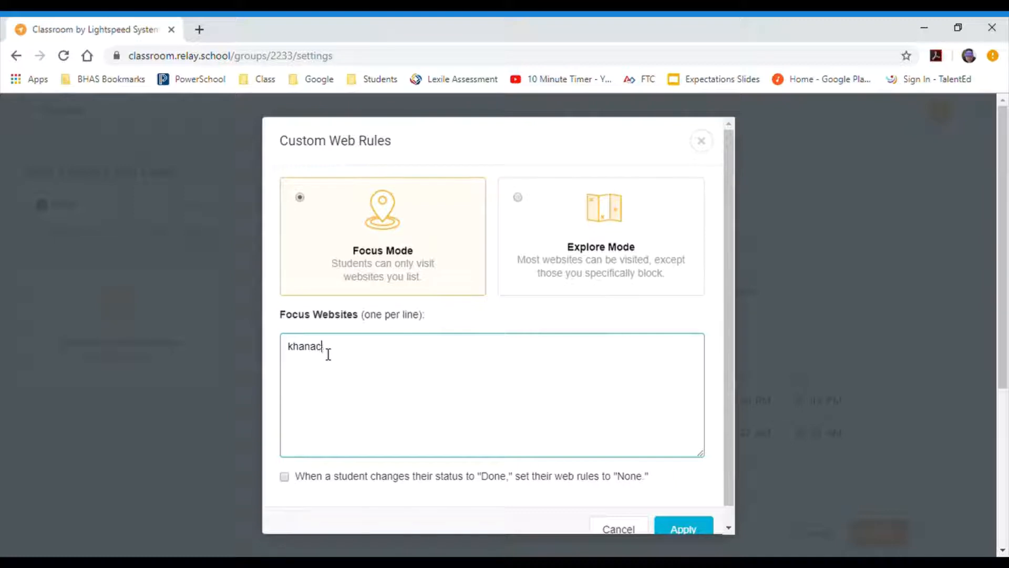
type("ademy")
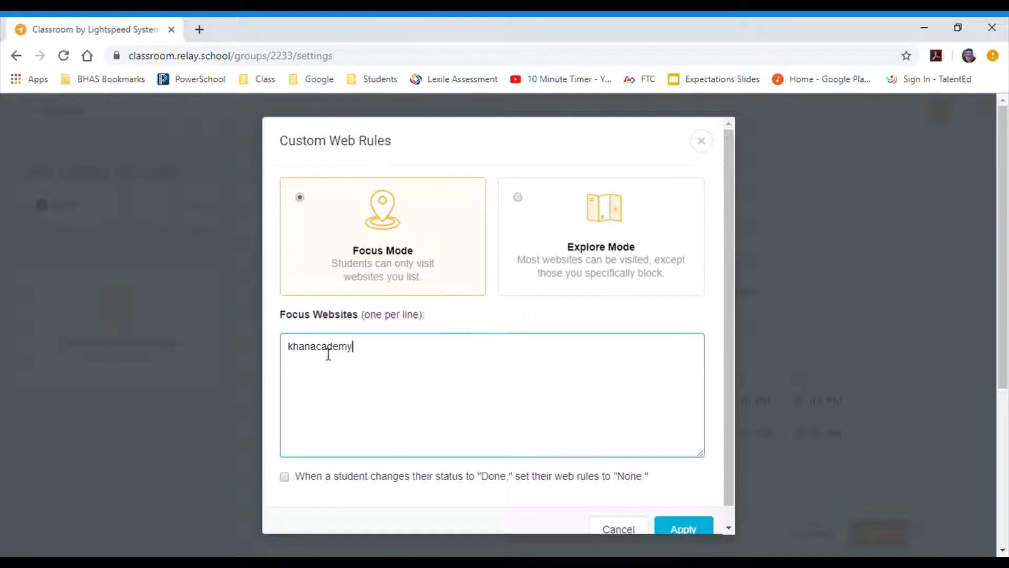
type(".org")
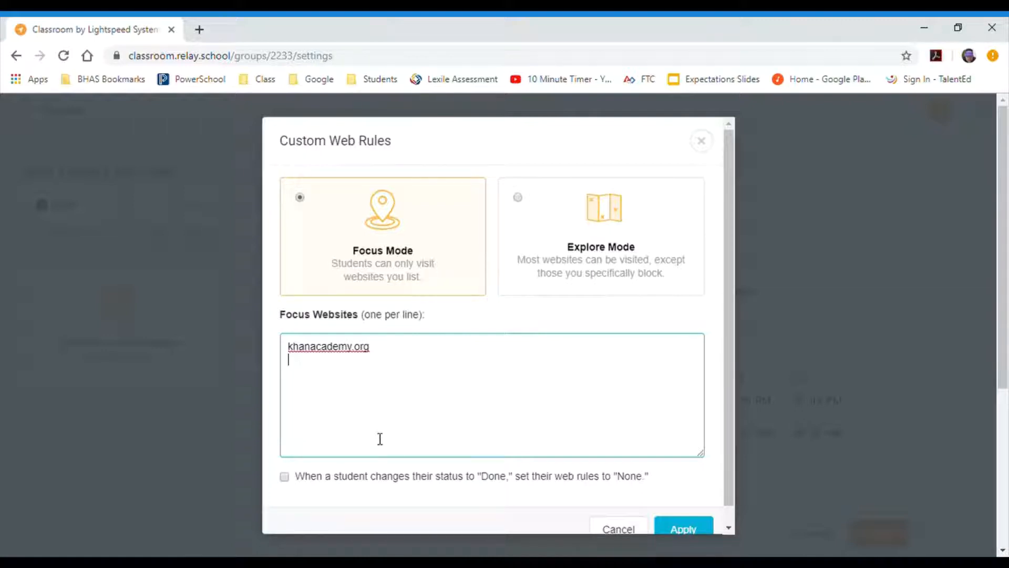
type("class")
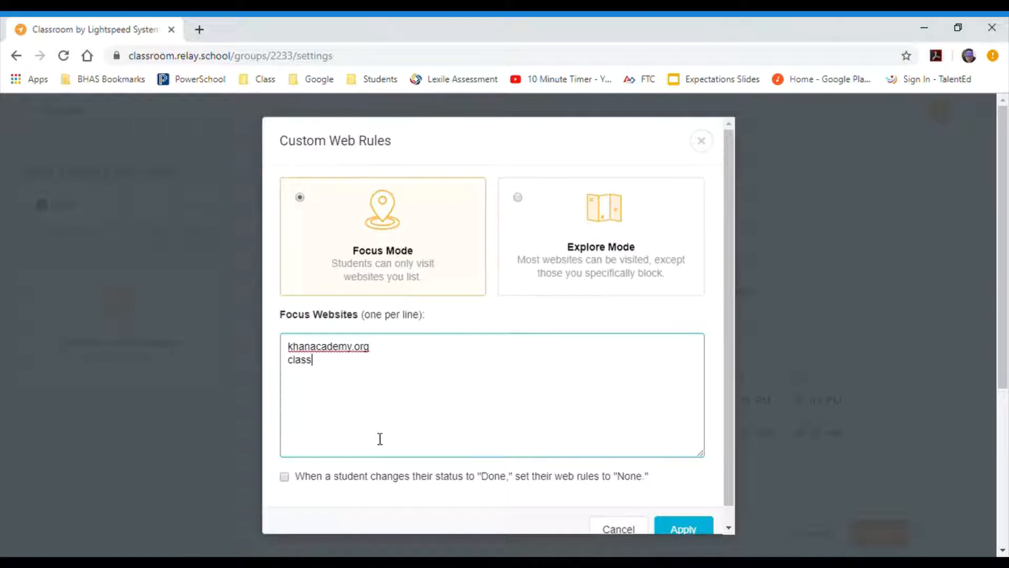
type("room")
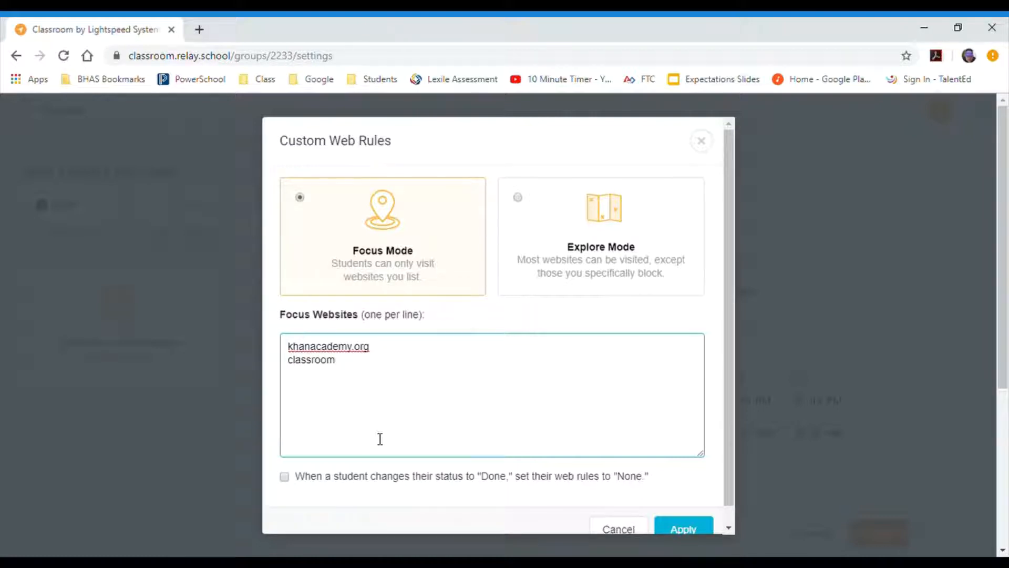
type(".google.com")
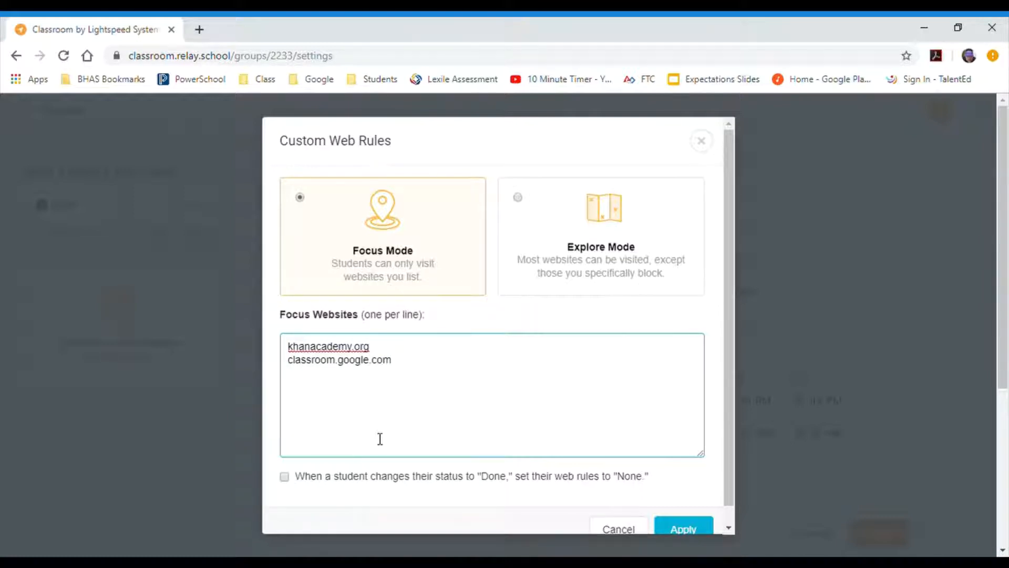
type("go")
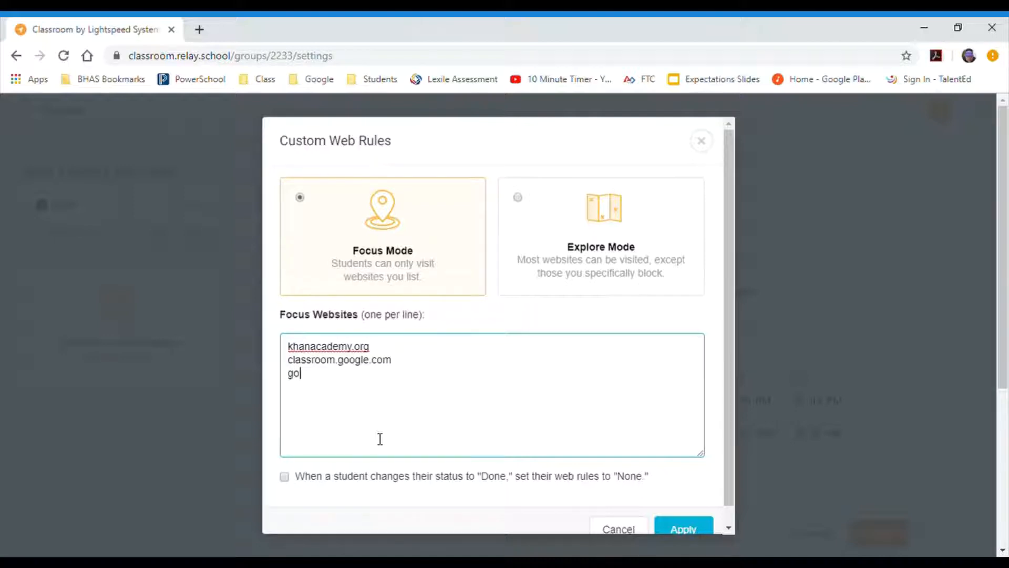
type("g")
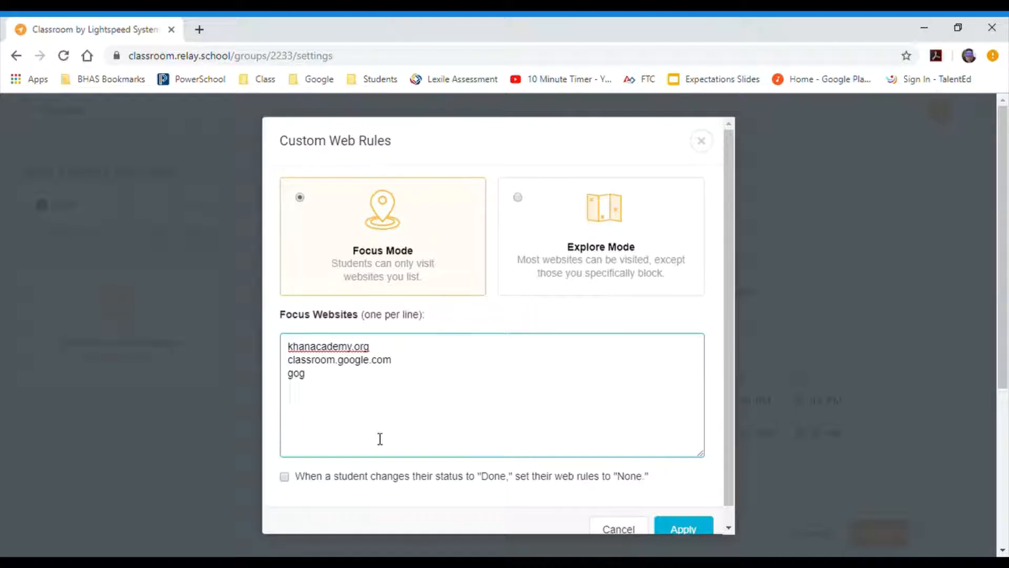
type("oogle.")
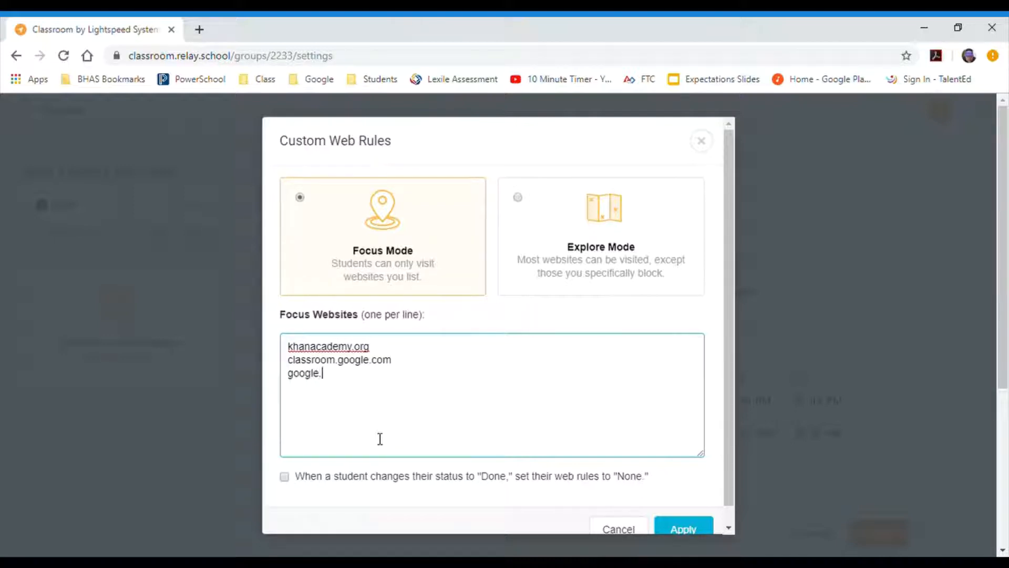
type("com")
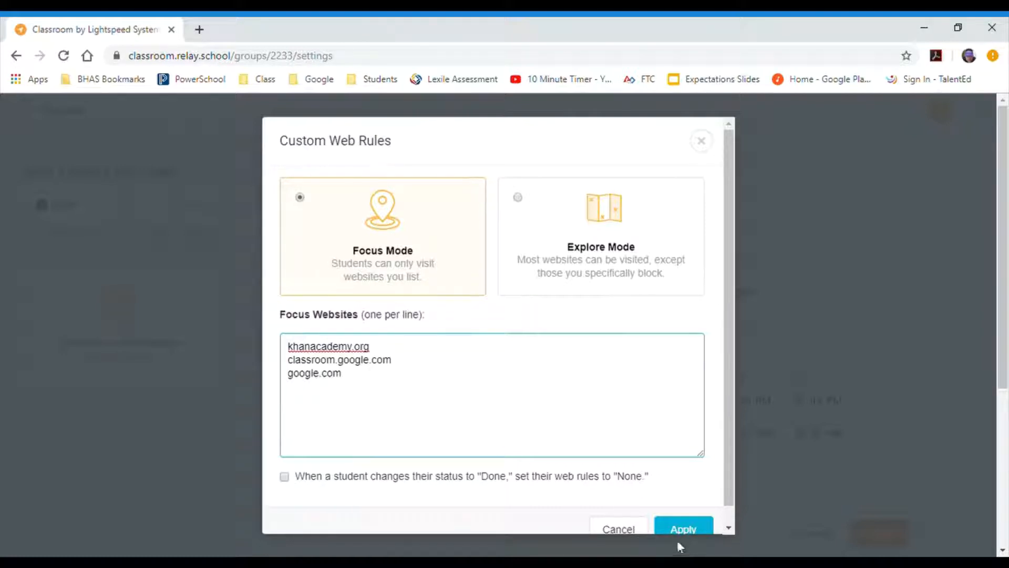
- Apply the custom Focus Mode website rules and return to the class settings page
left_click(684, 529)
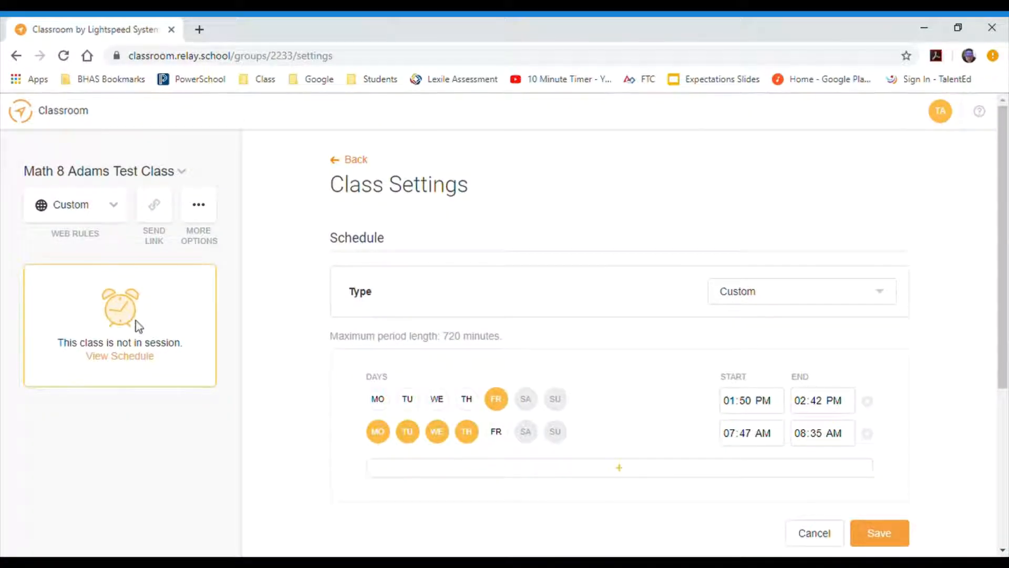
left_click(199, 205)
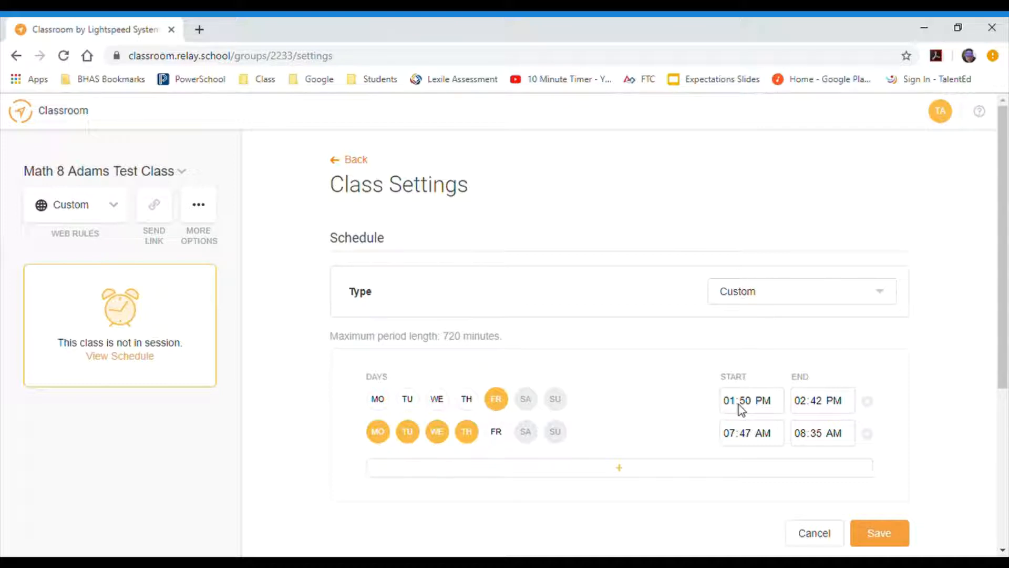
mouse_move(170, 179)
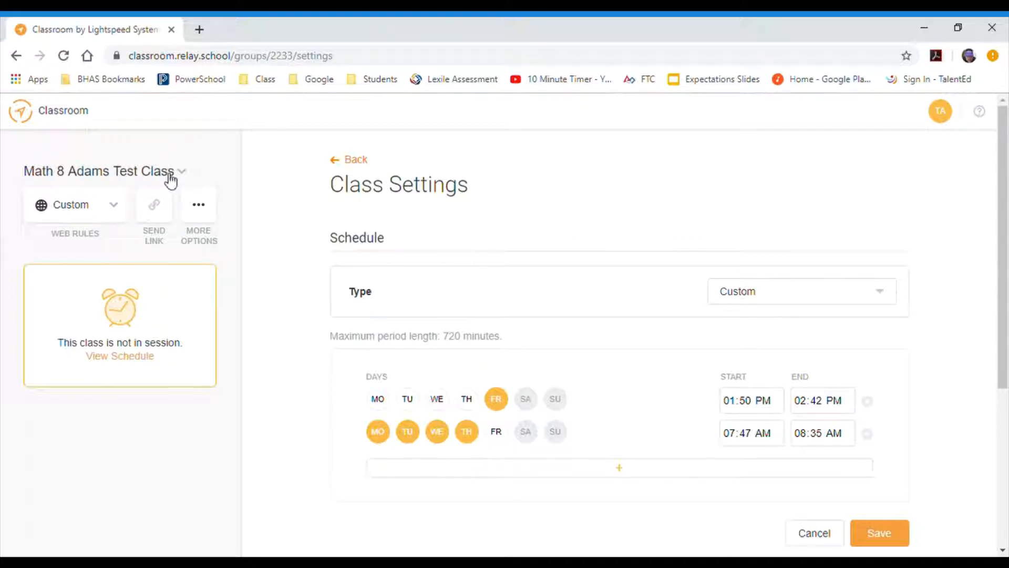
mouse_move(668, 495)
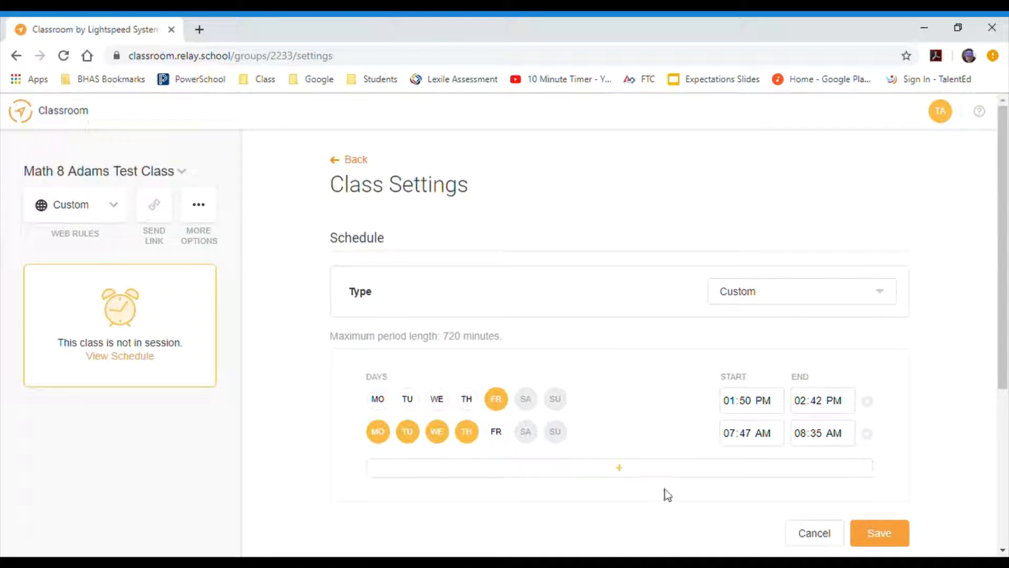
mouse_move(779, 407)
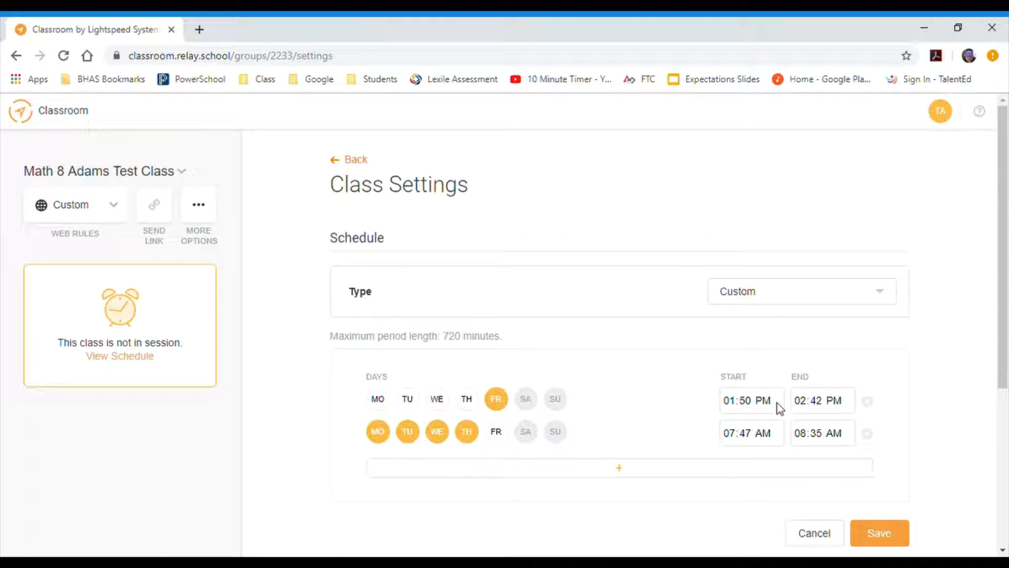
- Reopen the Web Rules choices and select Customize to review the custom rules
left_click(74, 205)
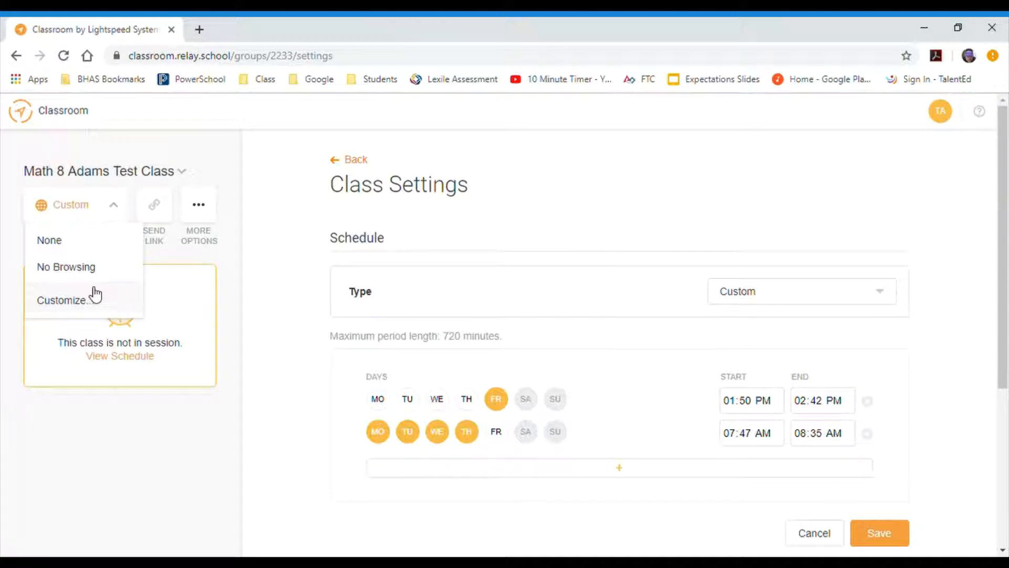
mouse_move(94, 246)
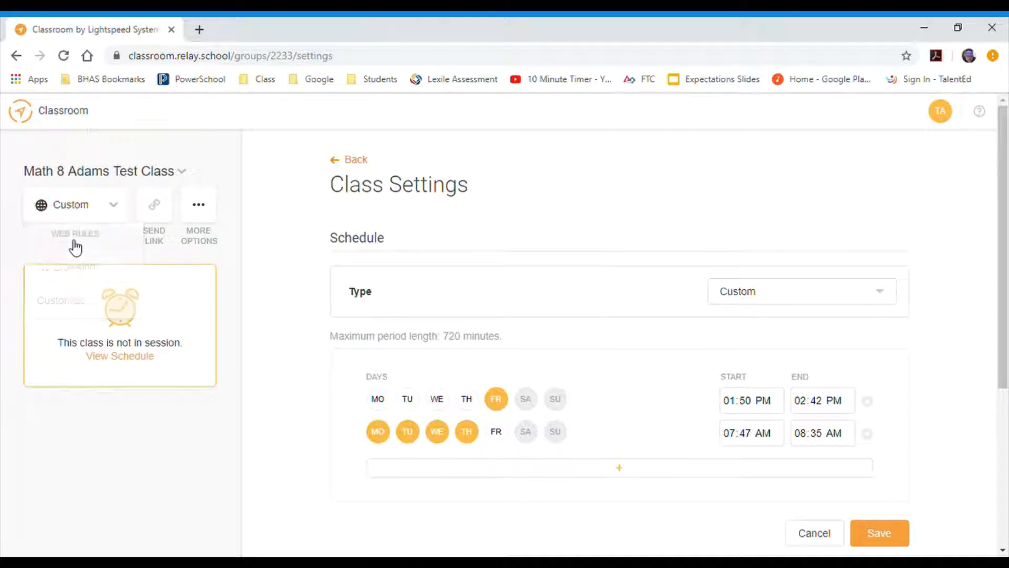
left_click(71, 205)
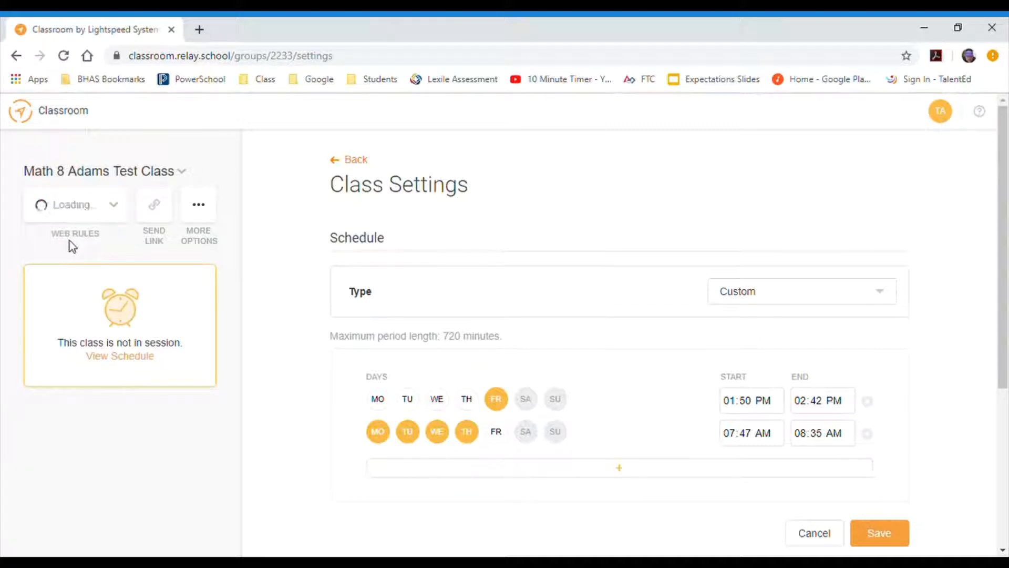